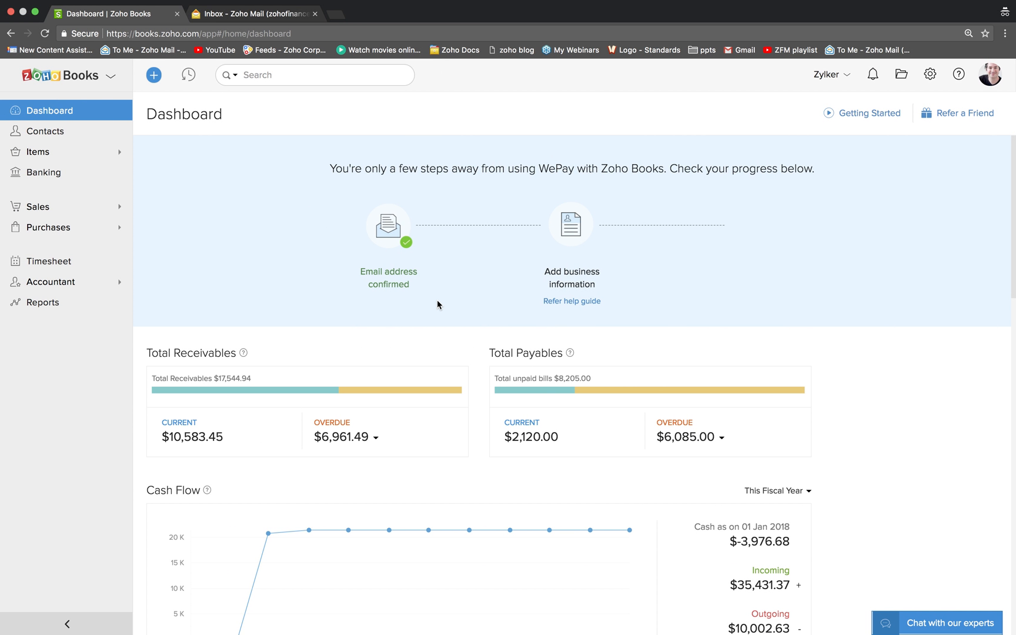
{"action": "mouse_move", "coordinate": [927, 73]}
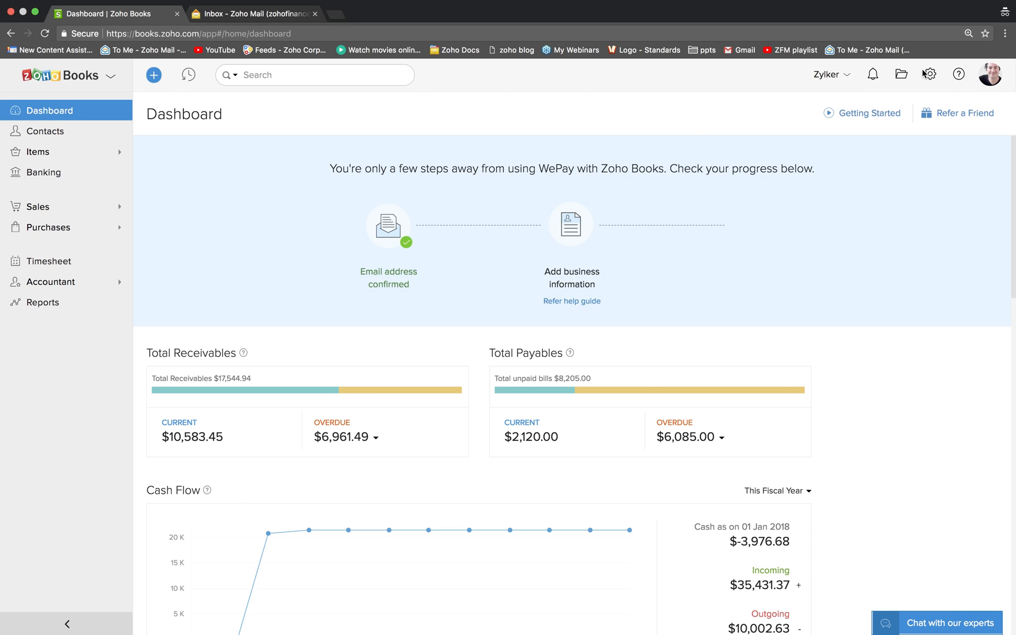
- Go from the Settings gear to the Online Payments integrations page listing WePay and other gateways
{"action": "left_click", "coordinate": [929, 74]}
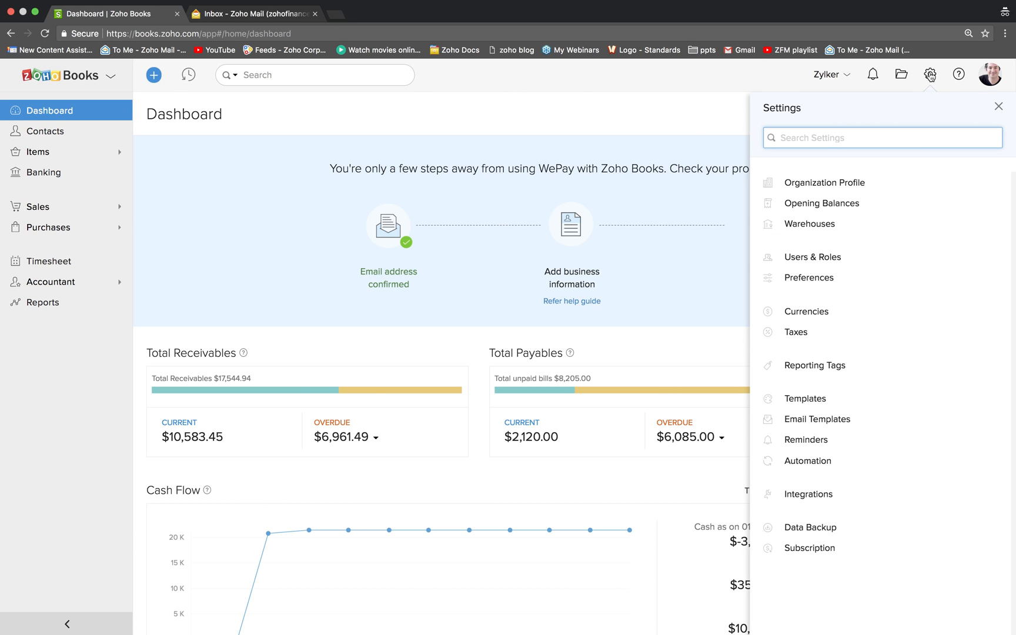
{"action": "mouse_move", "coordinate": [806, 494]}
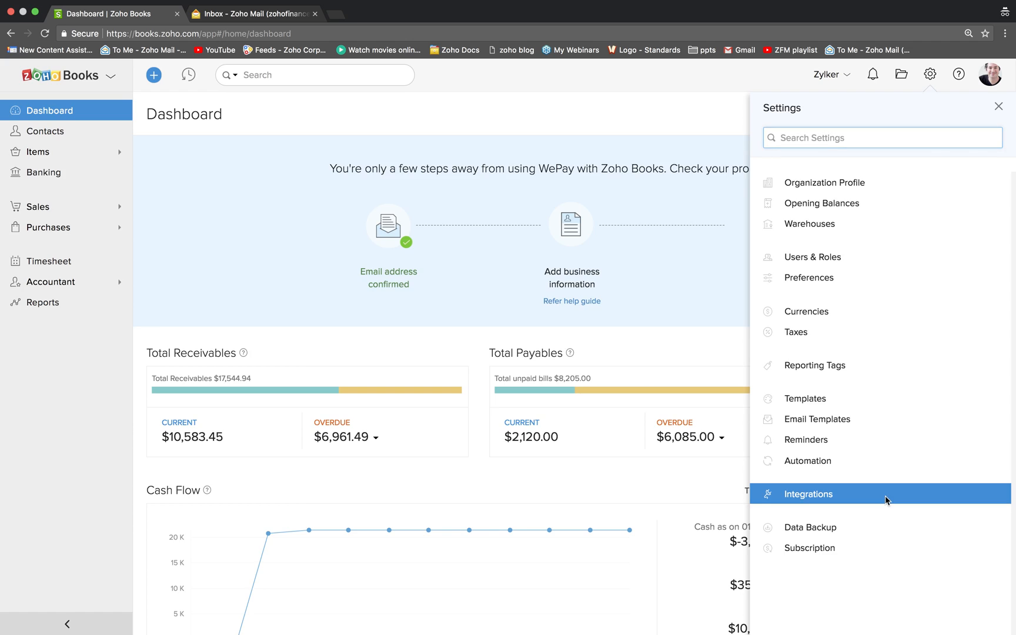
{"action": "left_click", "coordinate": [808, 494]}
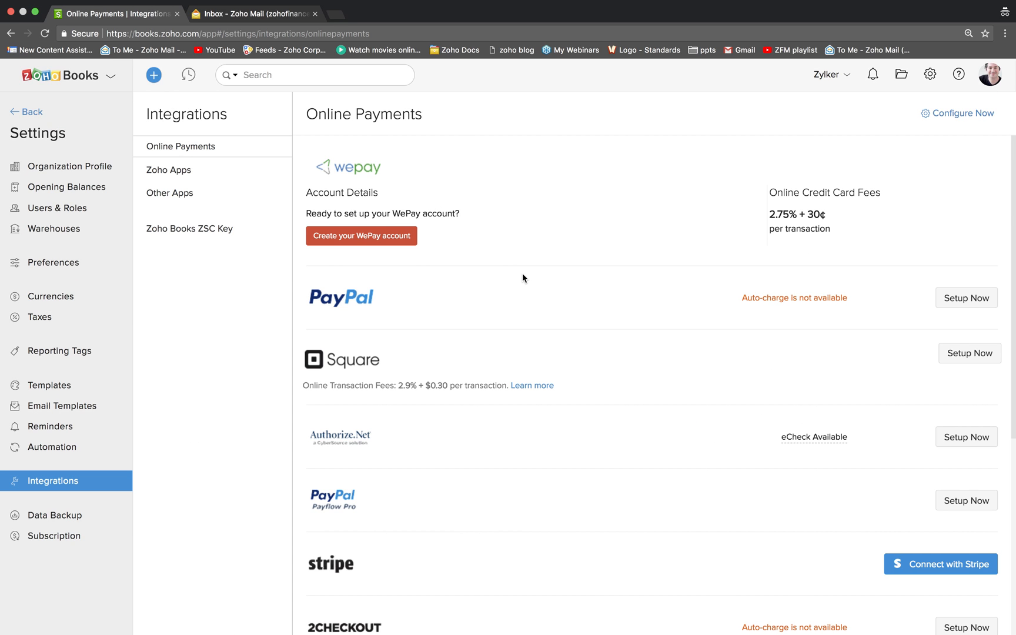
{"action": "mouse_move", "coordinate": [383, 240]}
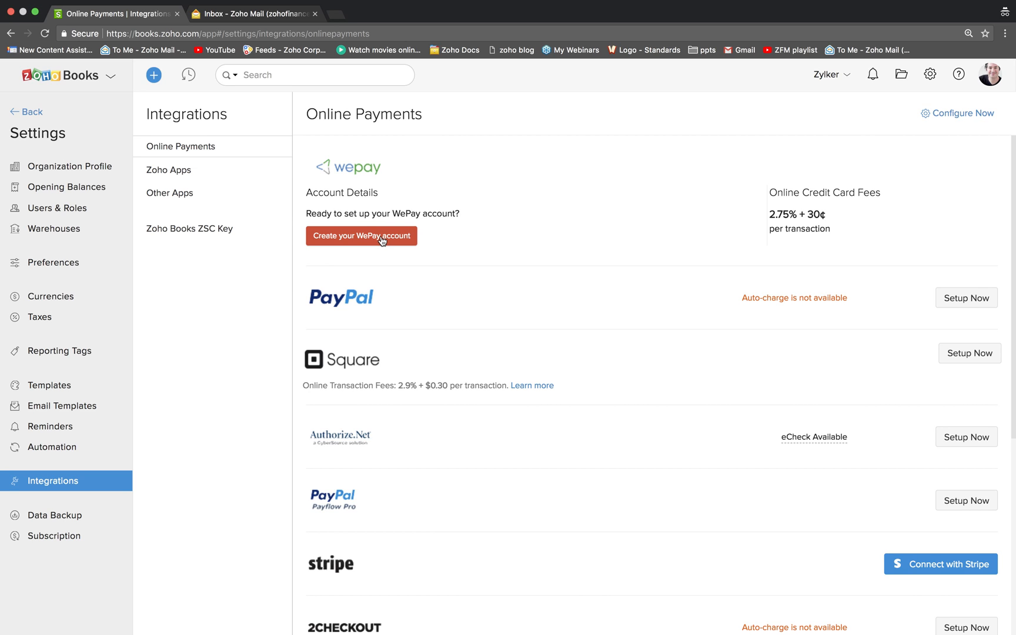
- Create the WePay account with the organisation's email, accepting the Terms of Service and confirming
{"action": "left_click", "coordinate": [361, 235]}
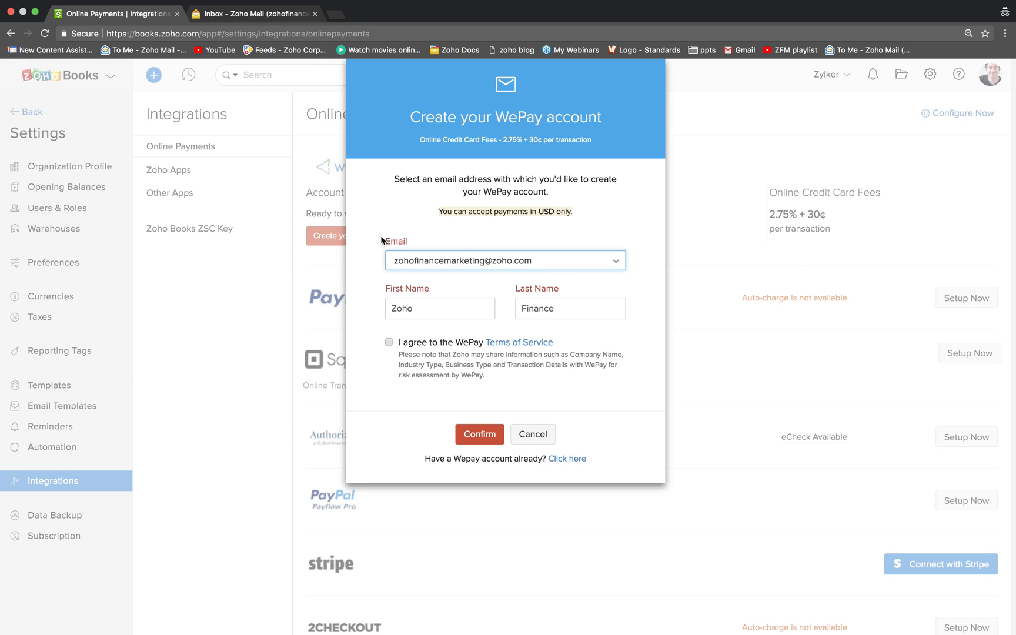
{"action": "mouse_move", "coordinate": [409, 257]}
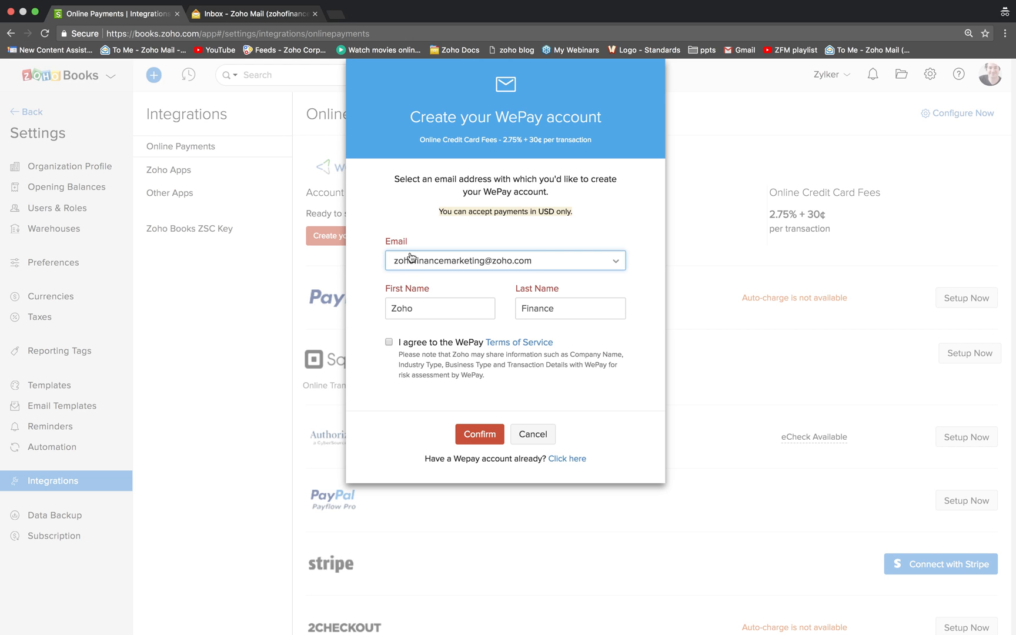
{"action": "left_click", "coordinate": [389, 342]}
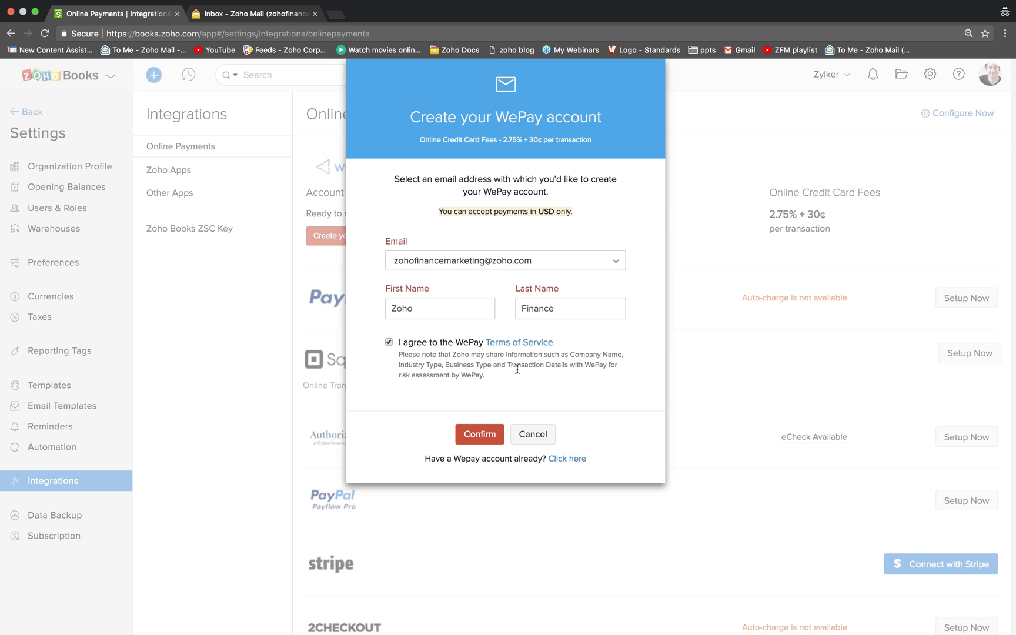
{"action": "left_click", "coordinate": [480, 434]}
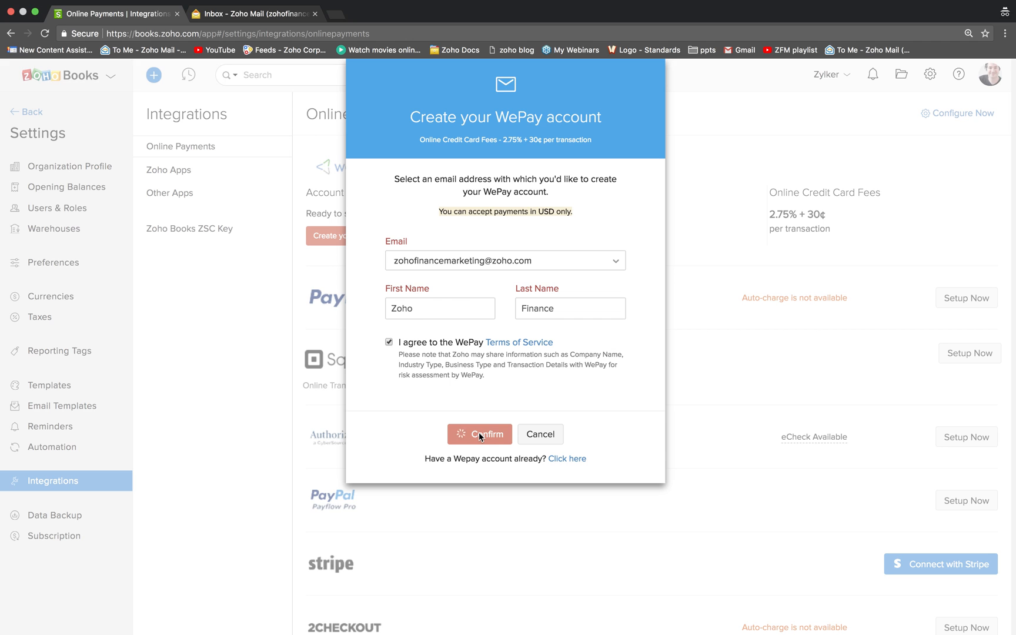
{"action": "left_click", "coordinate": [480, 434]}
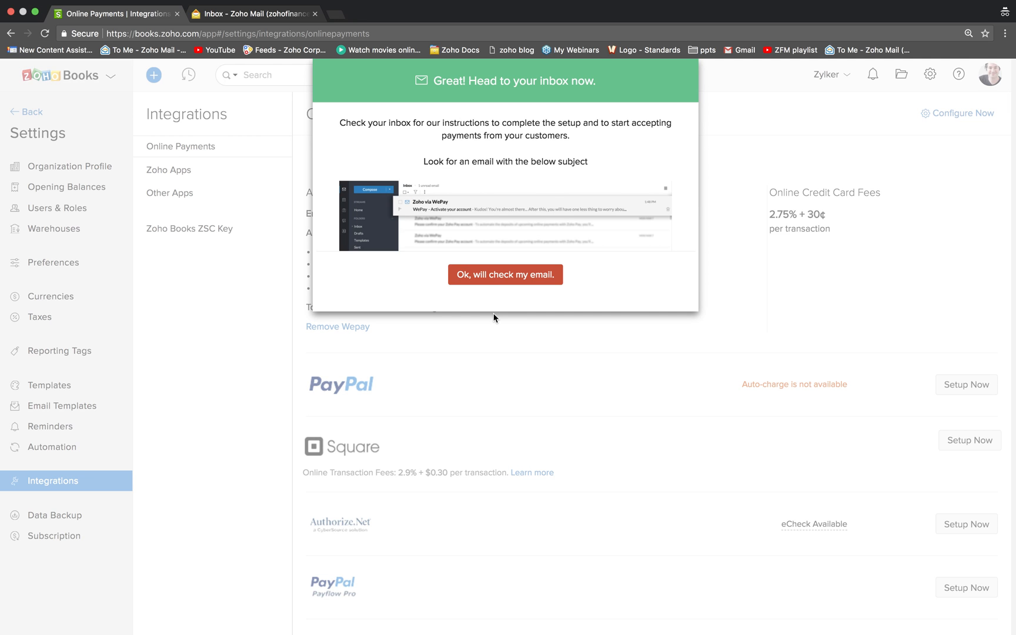
- Acknowledge the inbox prompt and follow the WePay activation email to the verification page
{"action": "left_click", "coordinate": [254, 13]}
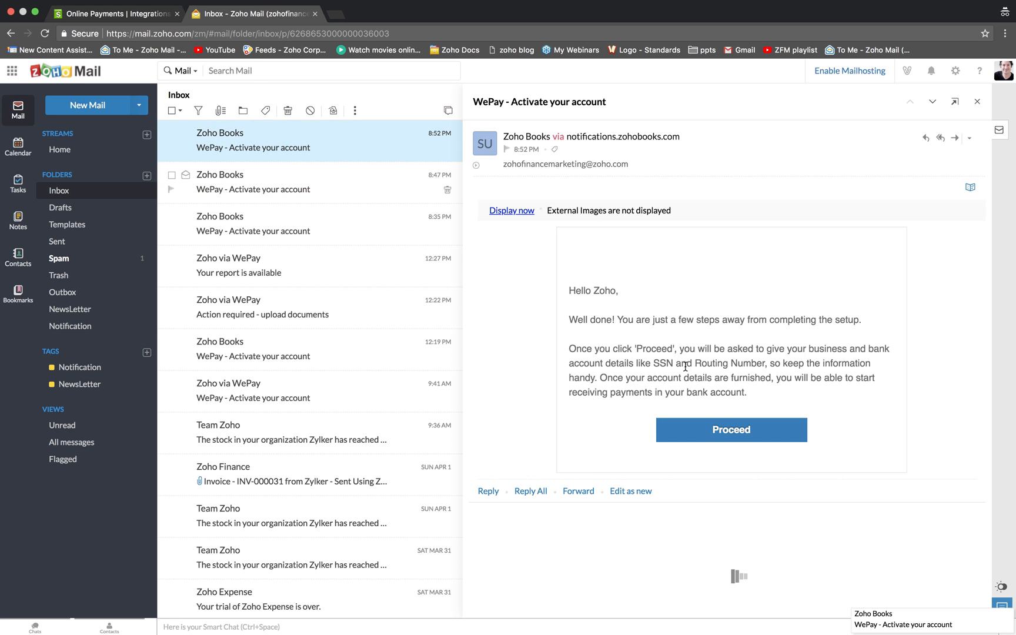
{"action": "left_click", "coordinate": [731, 429]}
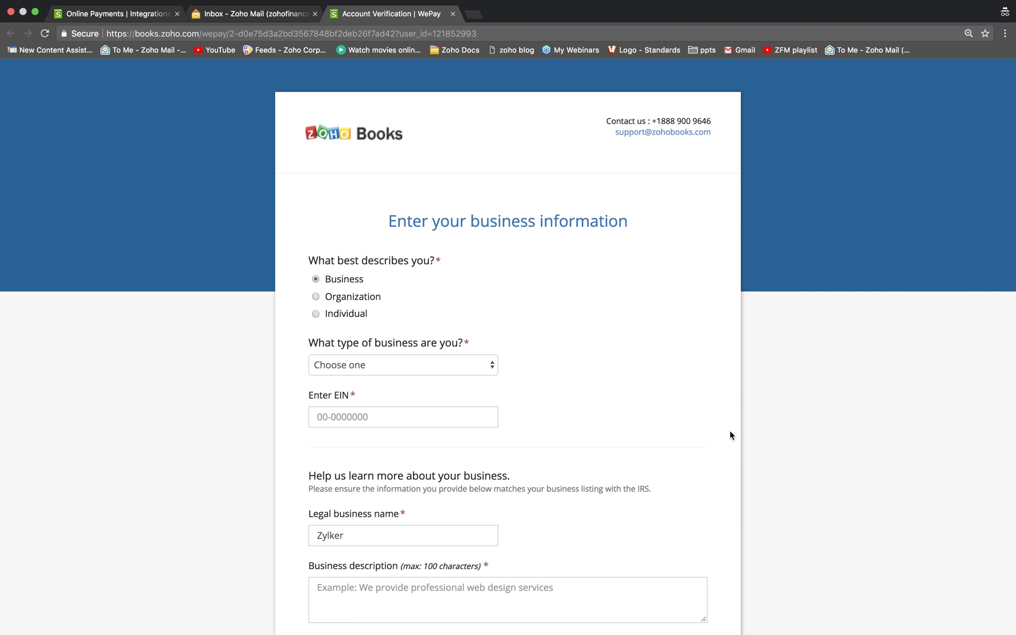
{"action": "left_click", "coordinate": [402, 365]}
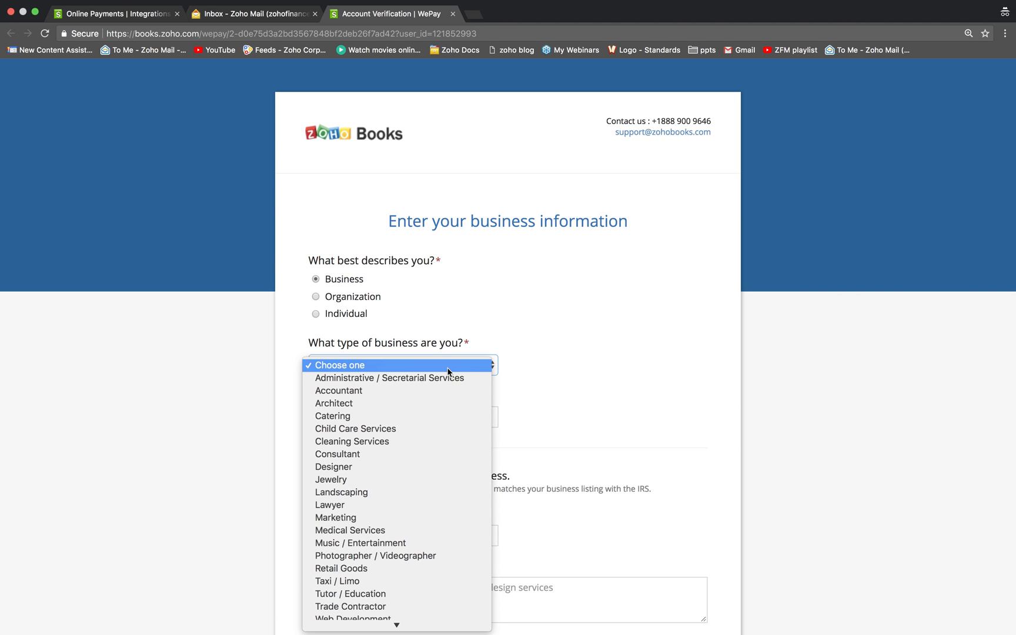
{"action": "mouse_move", "coordinate": [428, 555]}
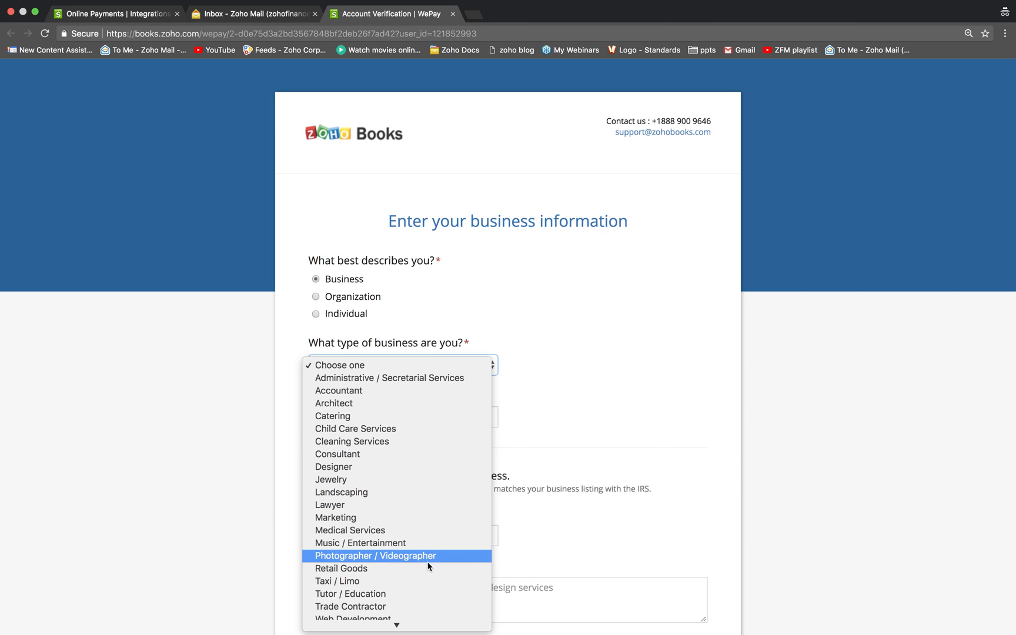
{"action": "left_click", "coordinate": [341, 568]}
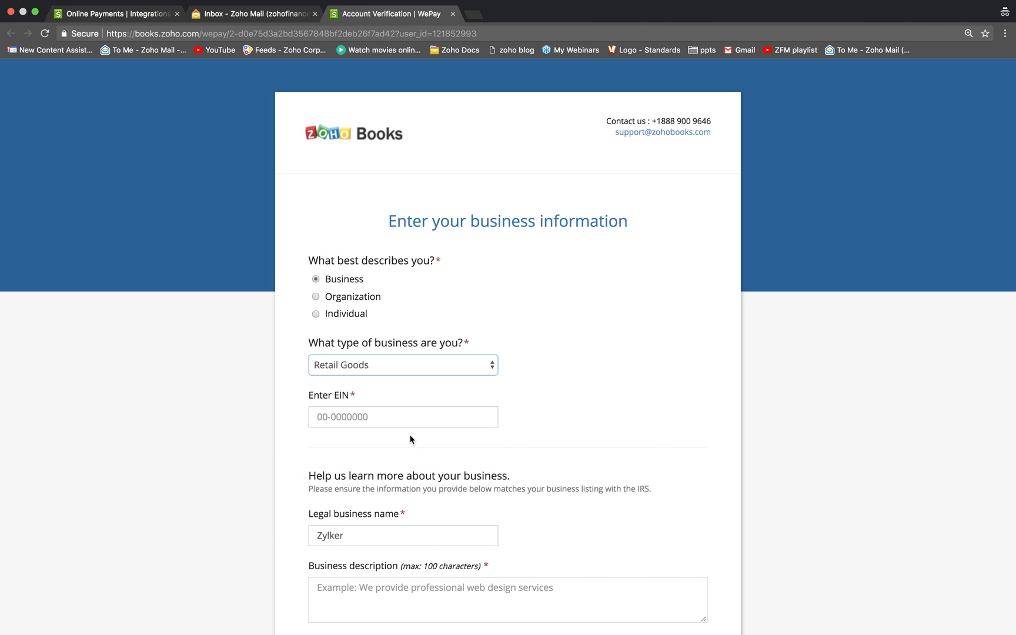
{"action": "left_click", "coordinate": [402, 417]}
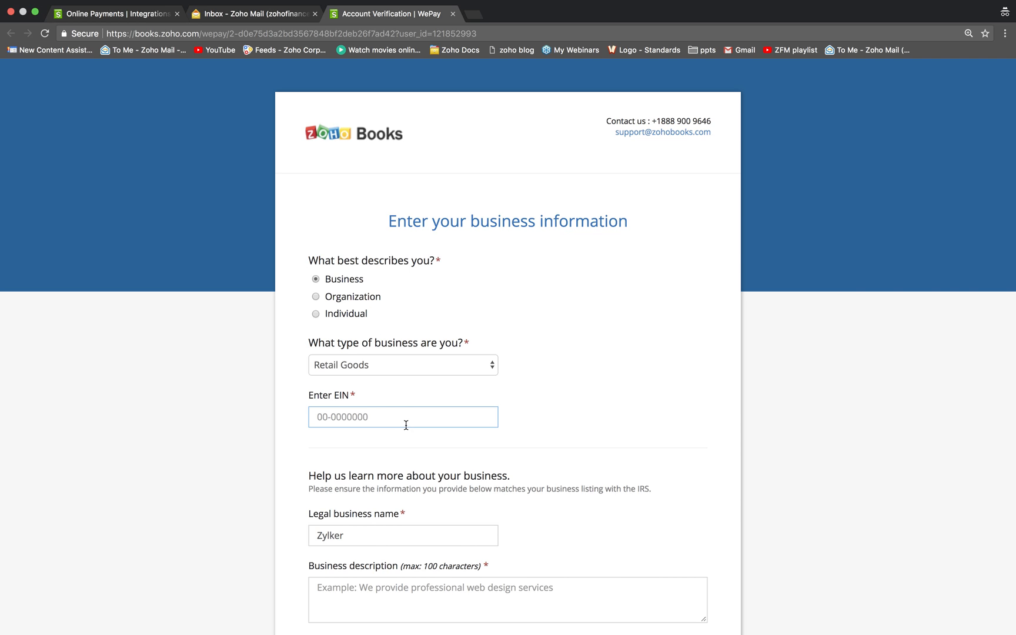
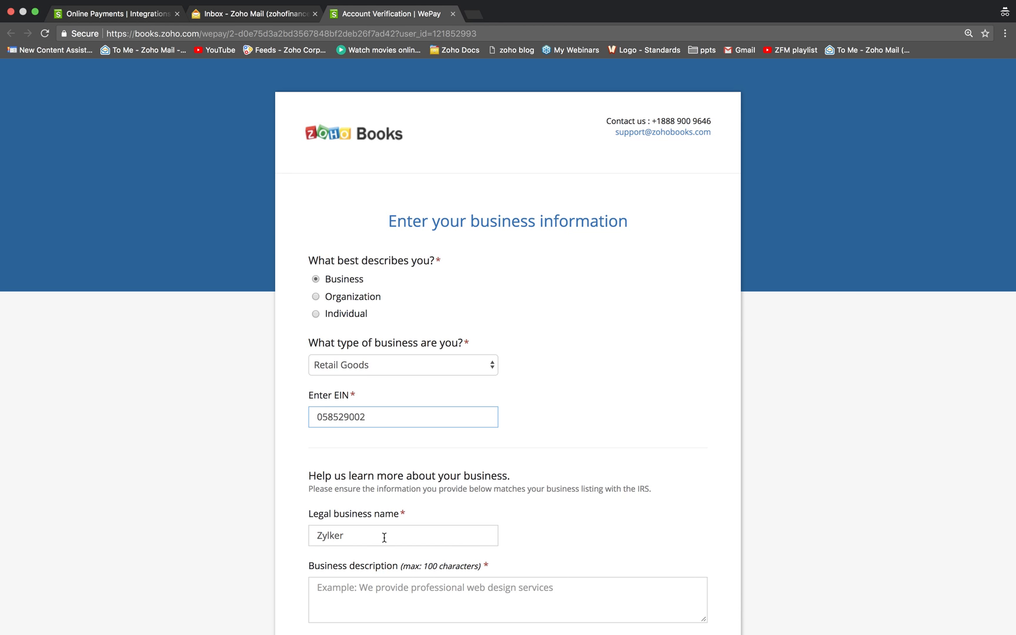
{"action": "scroll", "scroll_direction": "down", "scroll_amount": 3}
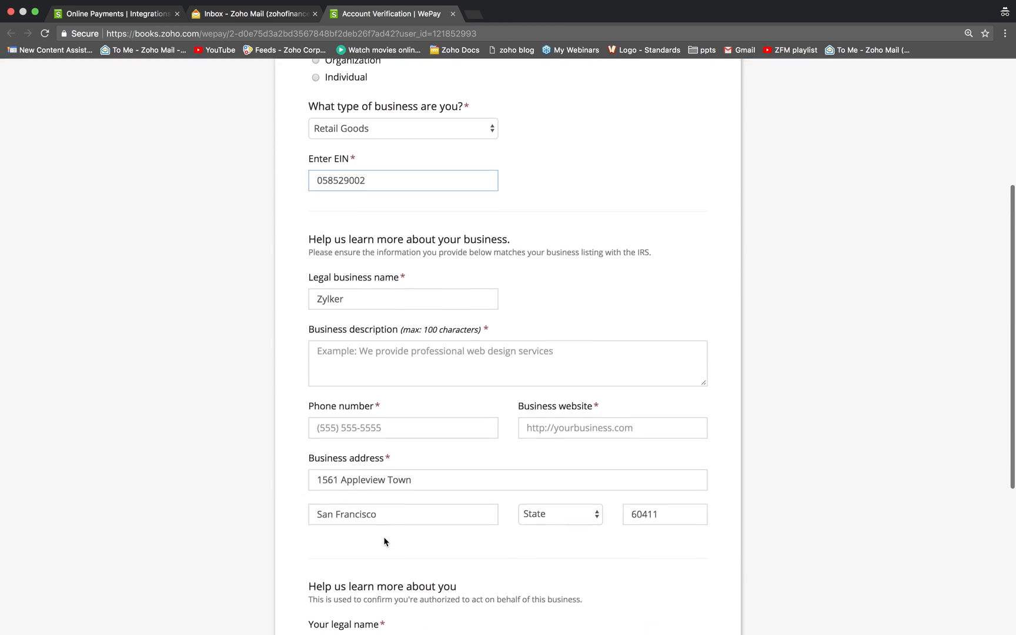
{"action": "type", "text": "W"}
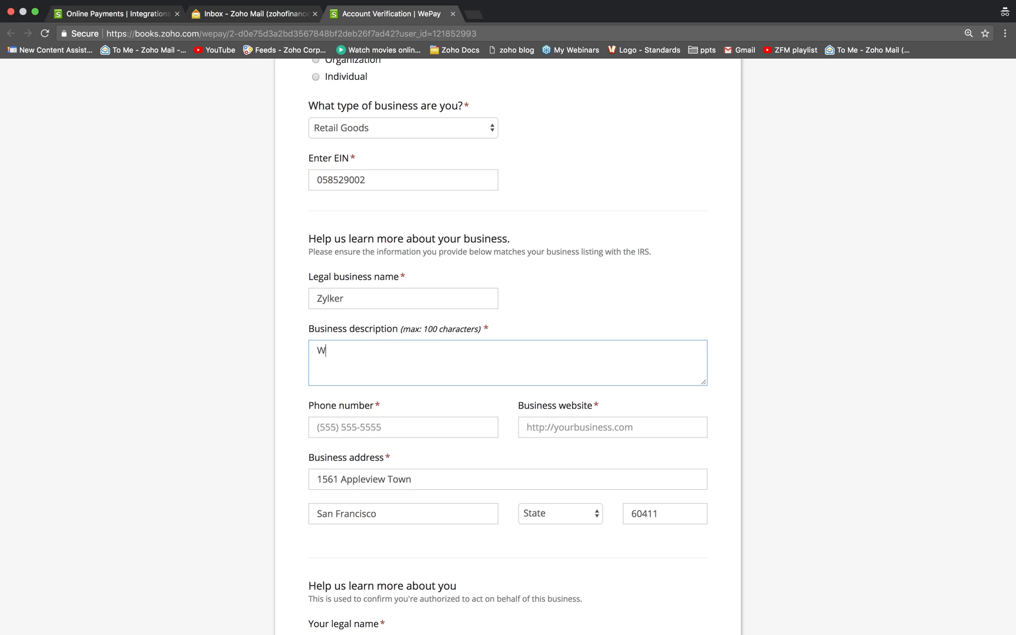
{"action": "type", "text": "e sell"}
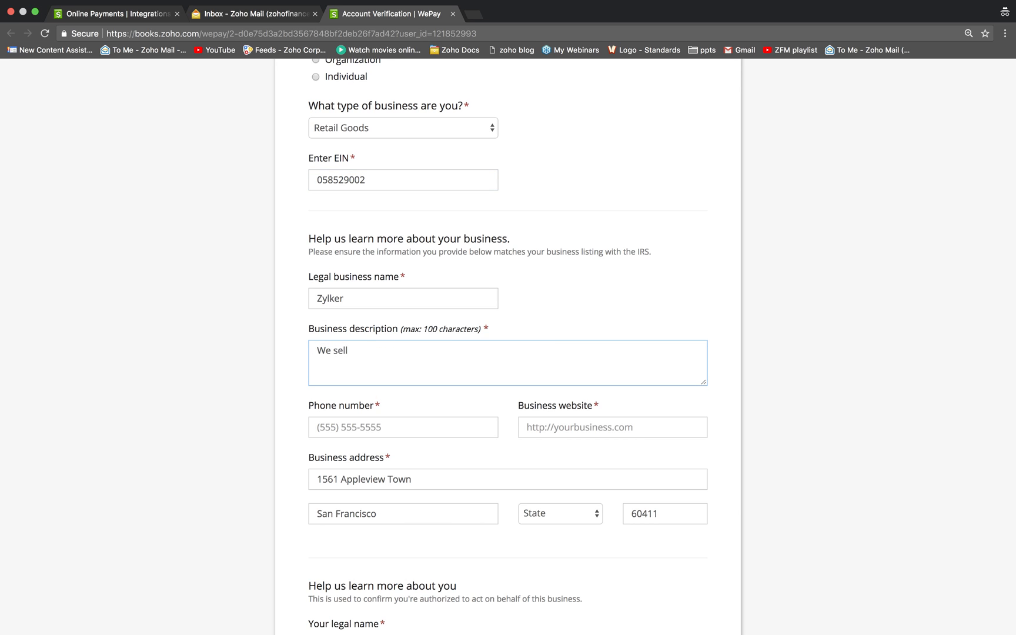
{"action": "type", "text": "furniture"}
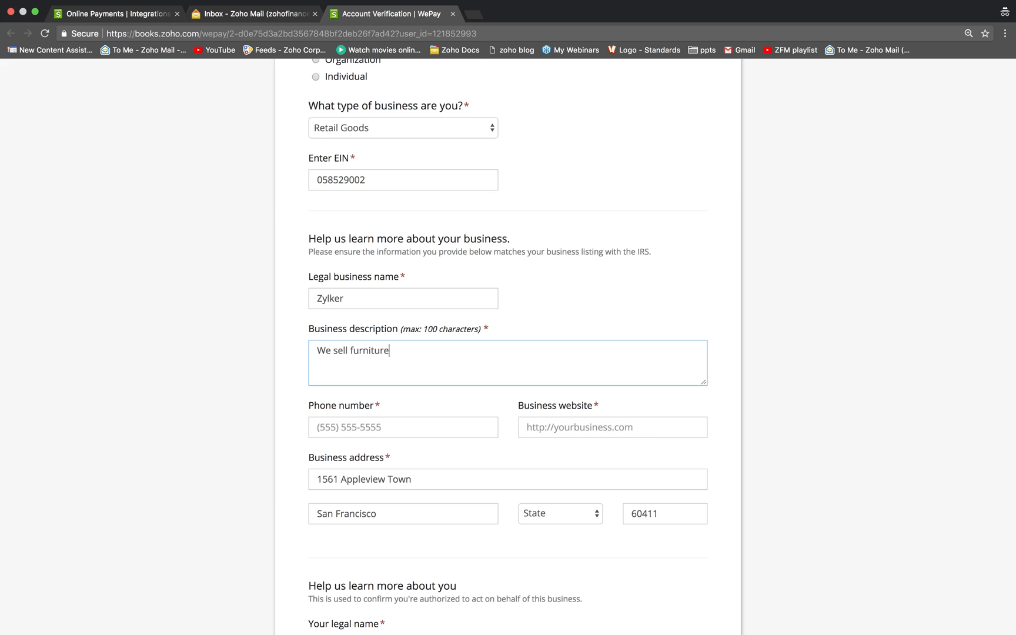
{"action": "type", "text": "s and relate"}
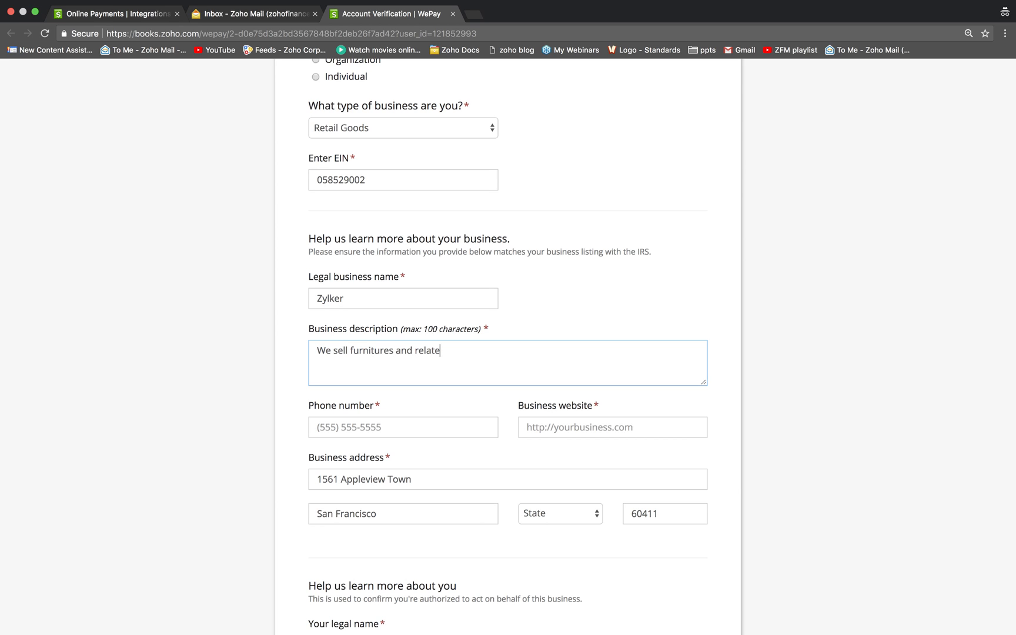
{"action": "type", "text": "d services"}
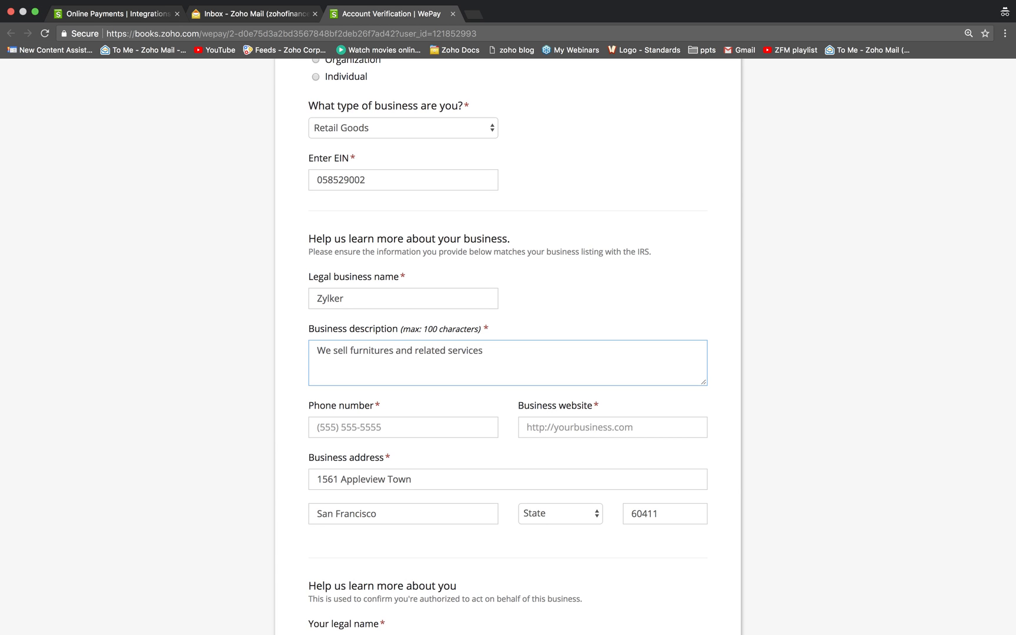
{"action": "left_click", "coordinate": [403, 427]}
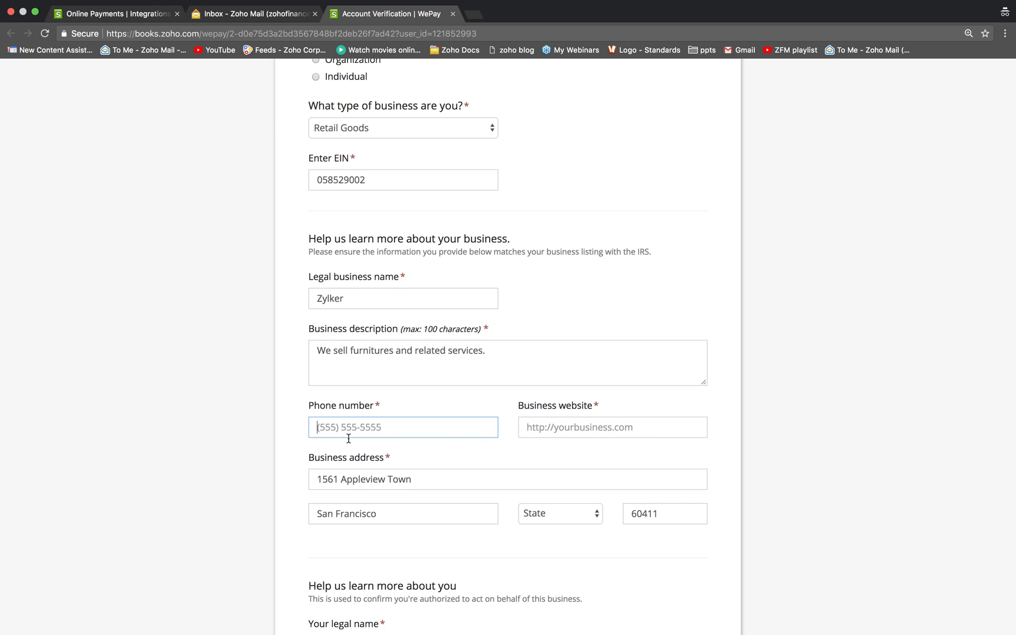
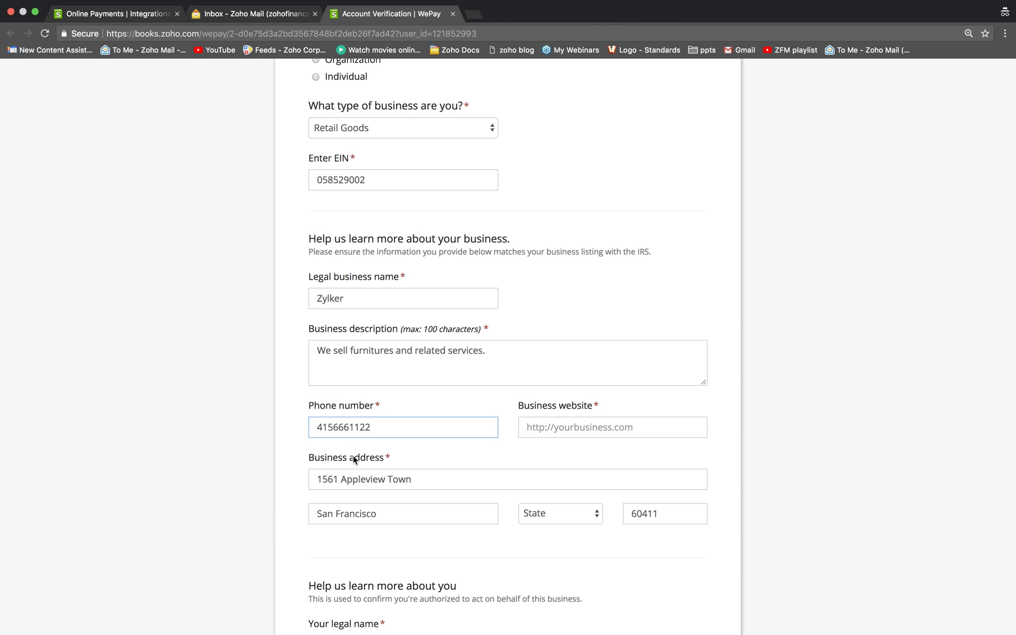
{"action": "scroll", "scroll_direction": "down", "scroll_amount": 3}
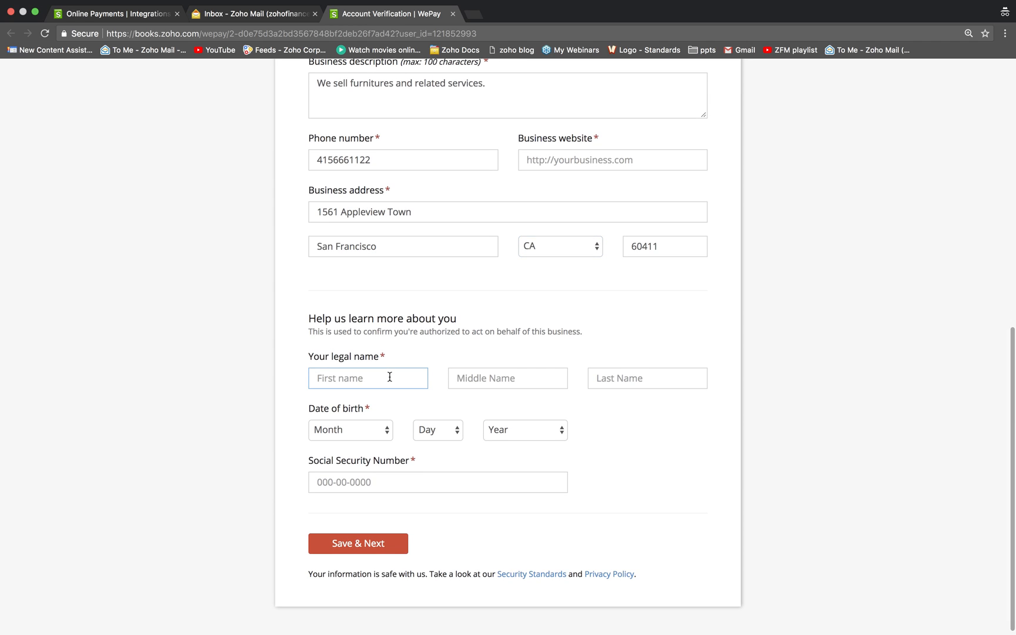
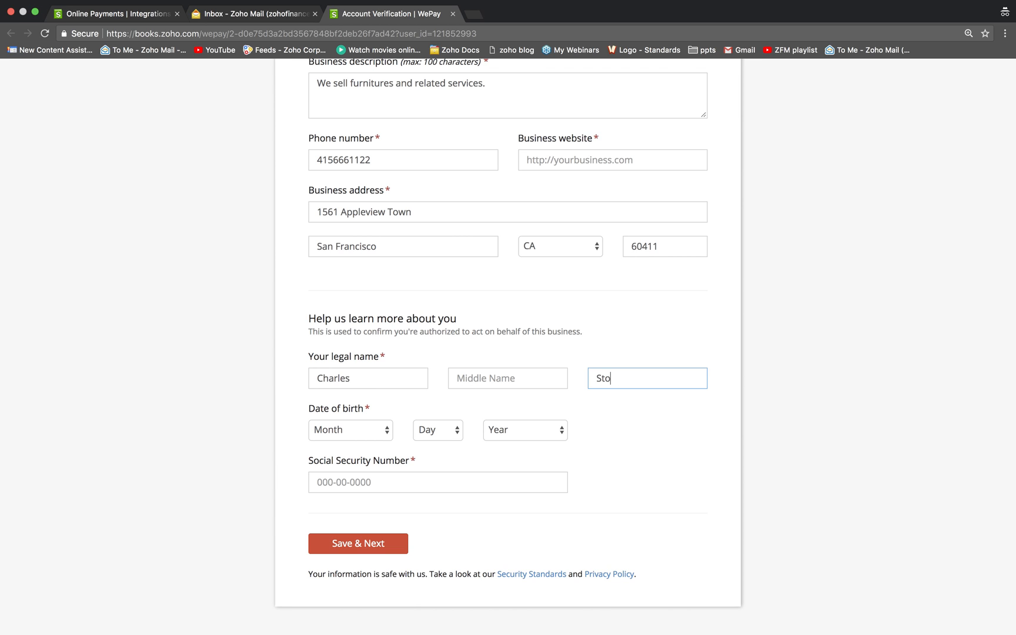
{"action": "left_click", "coordinate": [350, 429]}
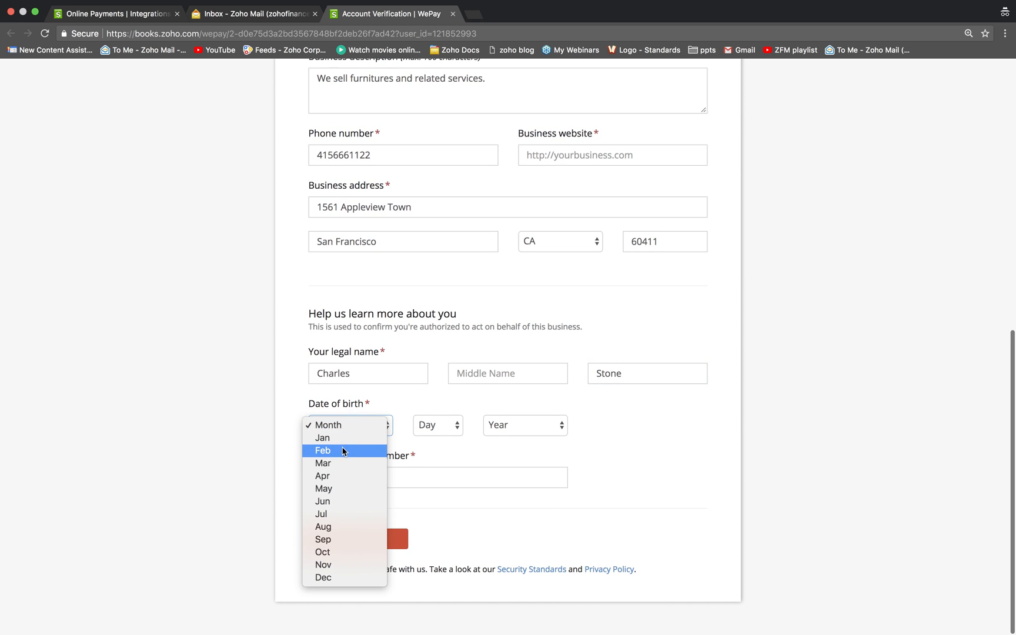
{"action": "left_click", "coordinate": [322, 462]}
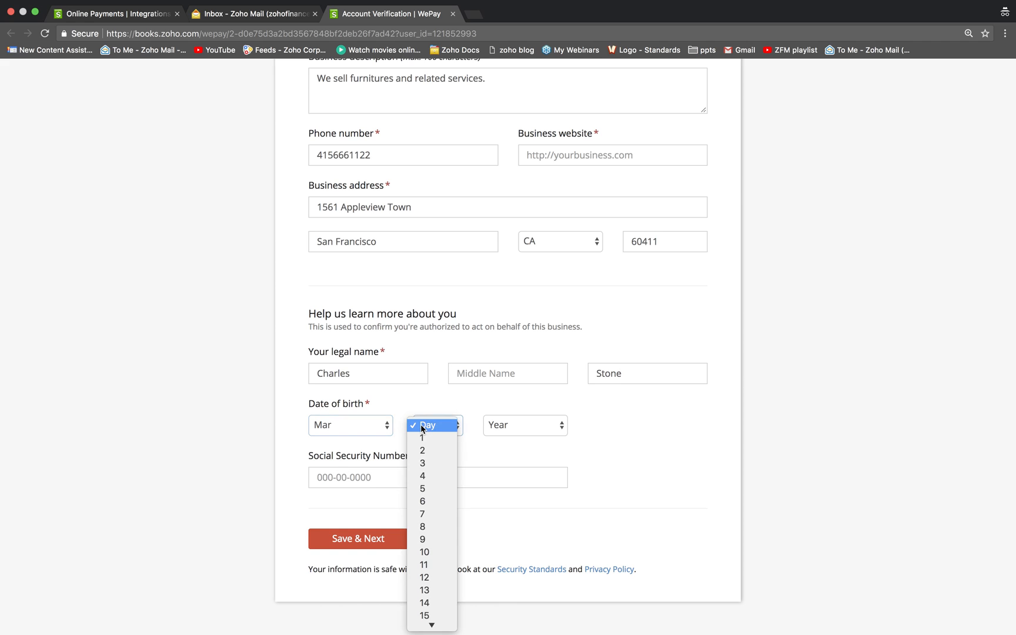
{"action": "left_click", "coordinate": [525, 424]}
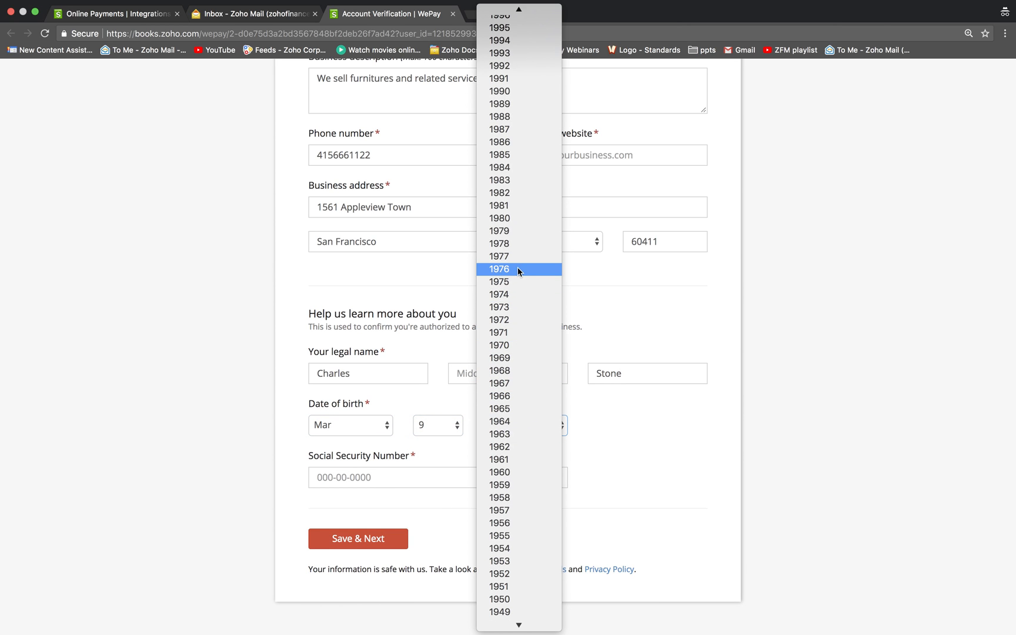
{"action": "left_click", "coordinate": [499, 269]}
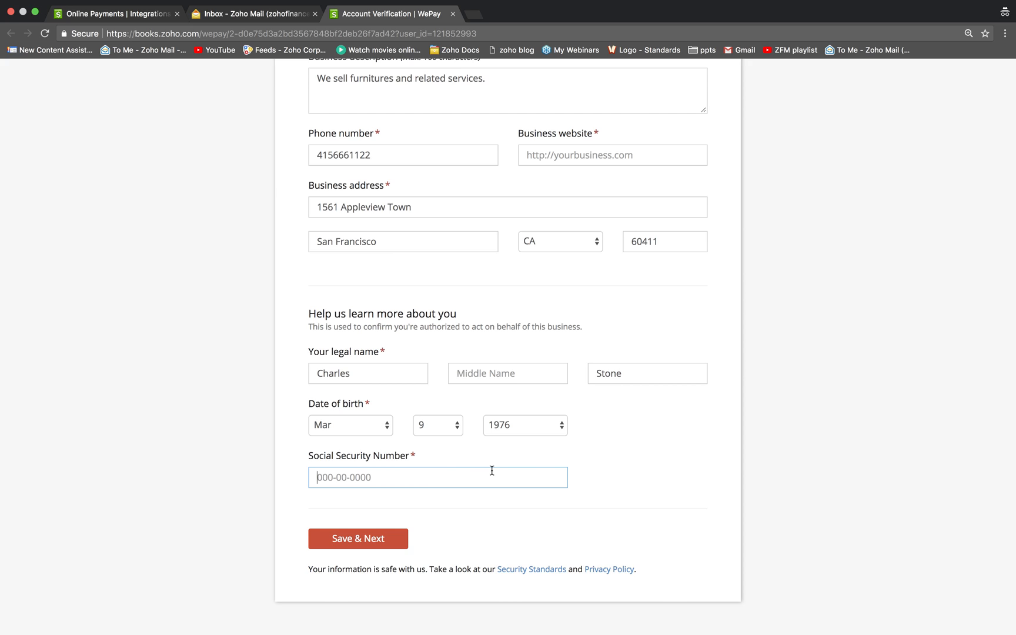
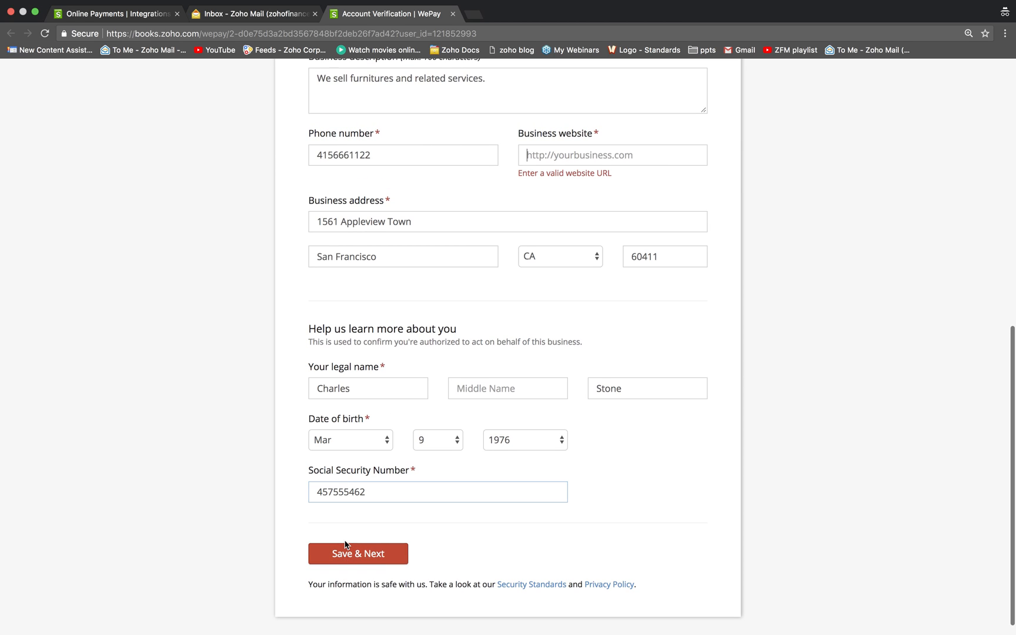
{"action": "left_click", "coordinate": [611, 156]}
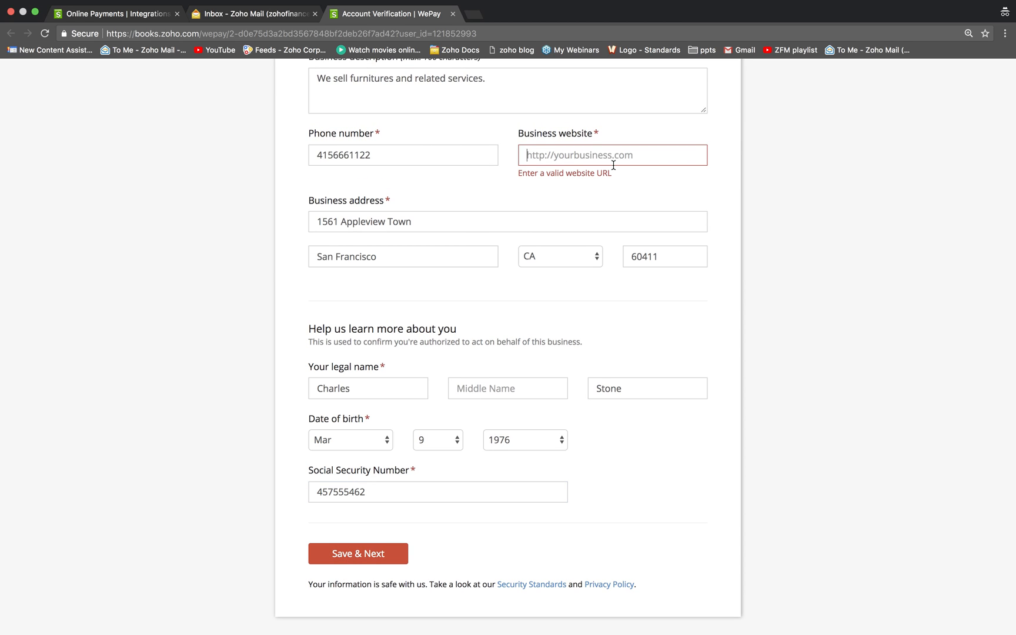
{"action": "type", "text": "https"}
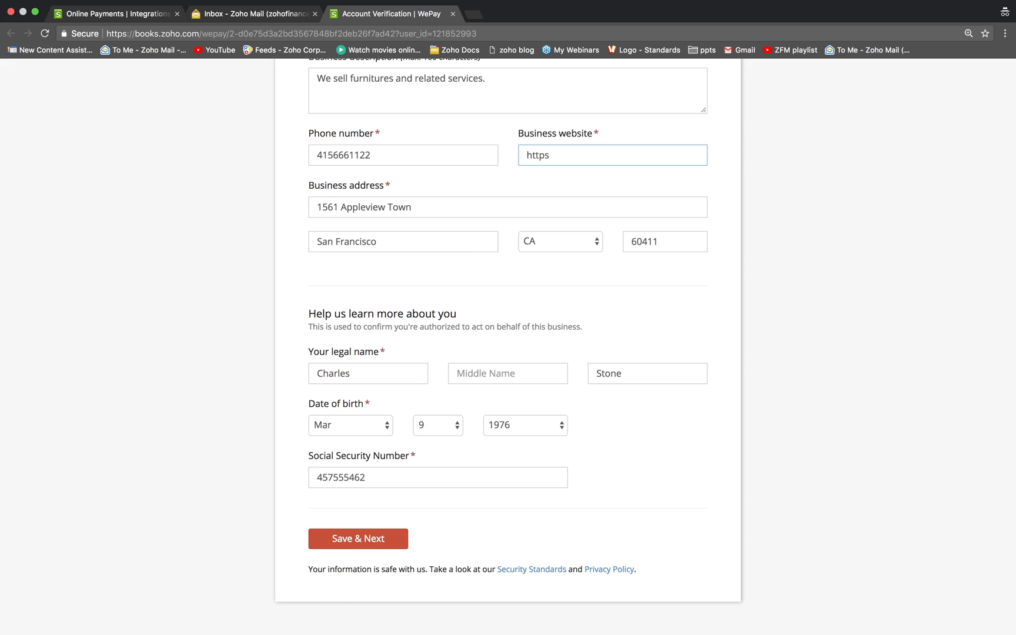
{"action": "type", "text": "://ww.zylker."}
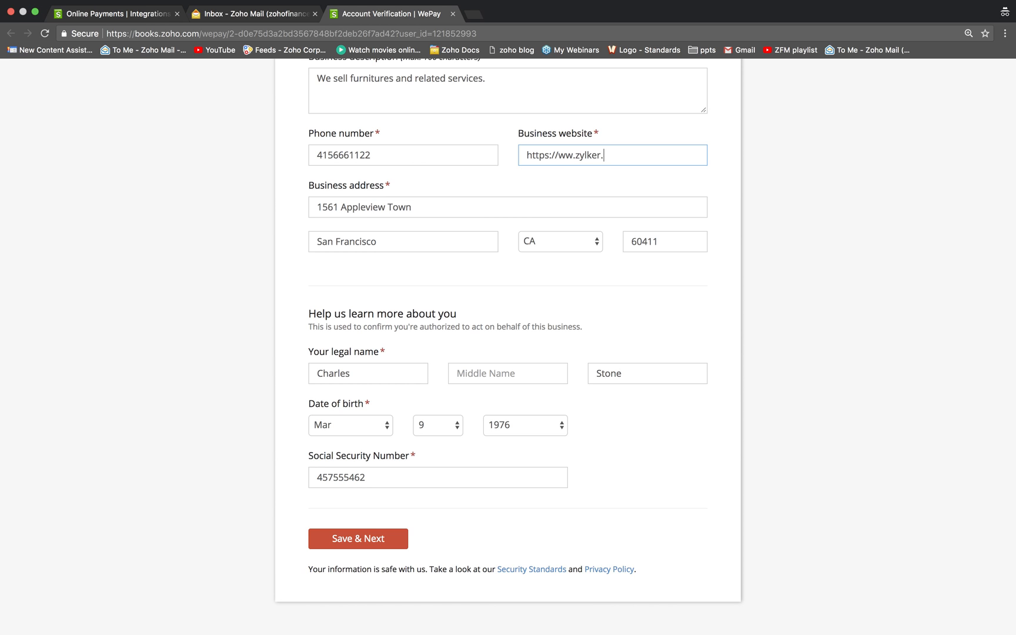
{"action": "type", "text": "com"}
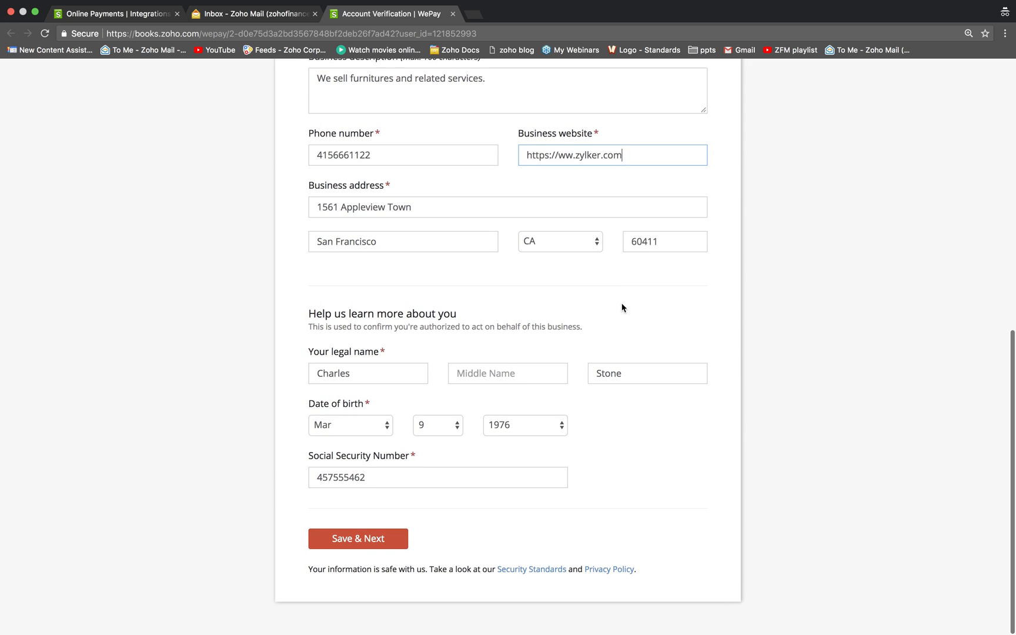
{"action": "left_click", "coordinate": [357, 539]}
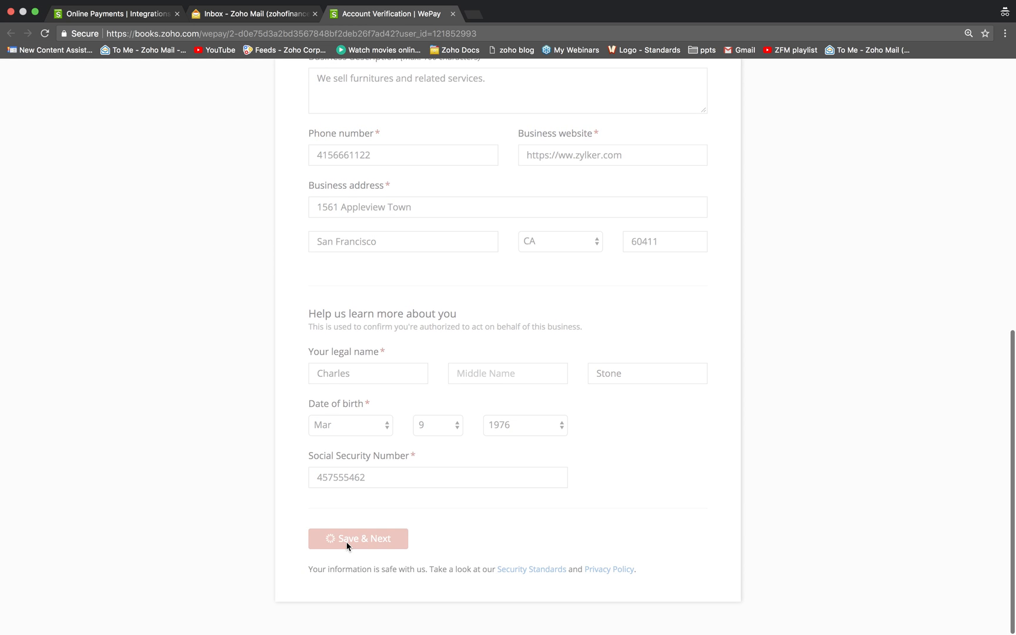
{"action": "mouse_move", "coordinate": [444, 371]}
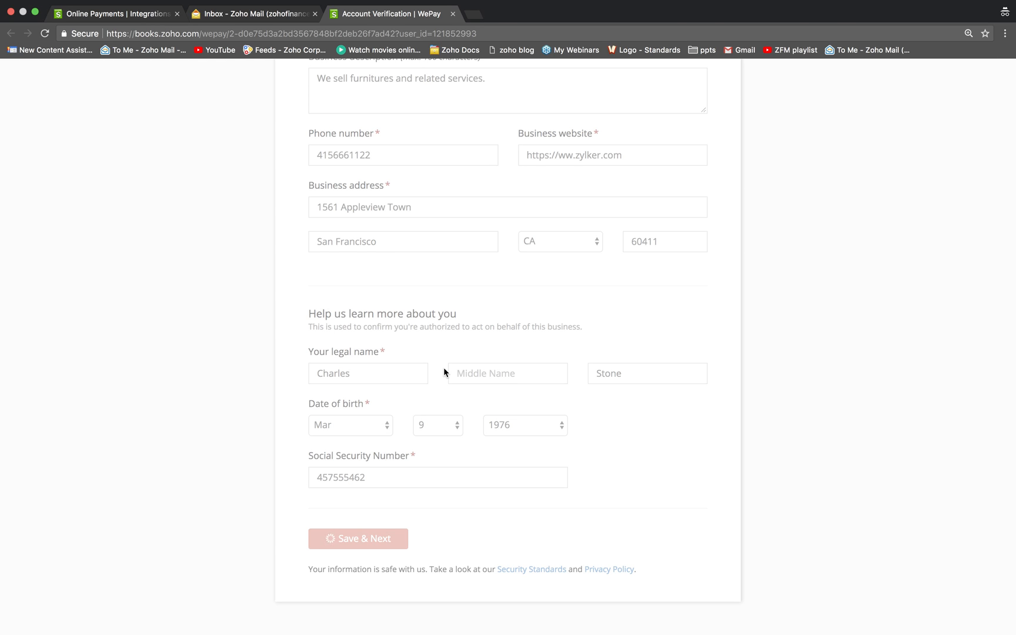
{"action": "left_click", "coordinate": [357, 538]}
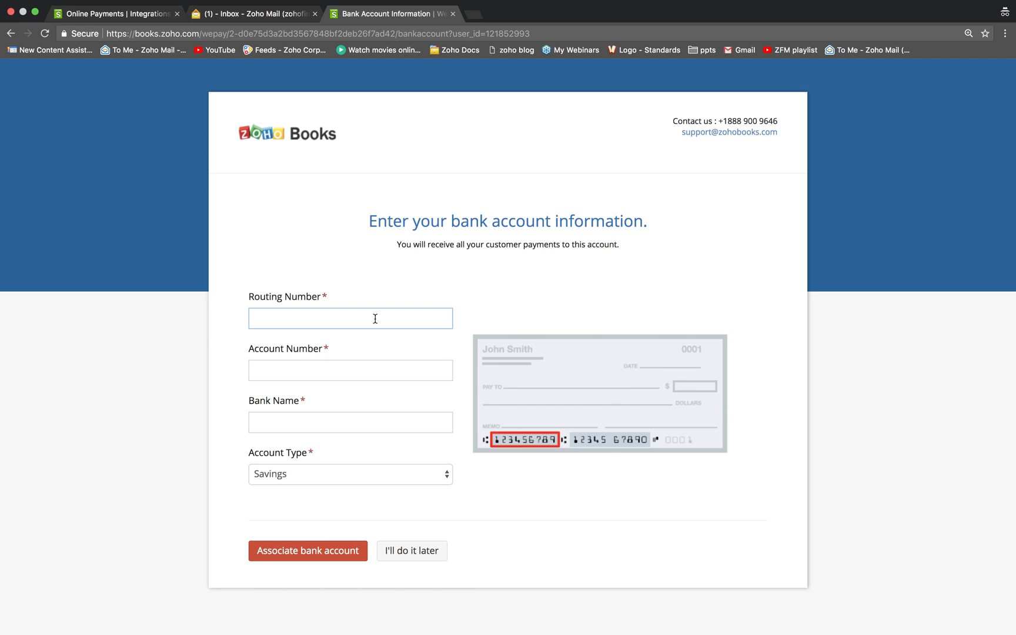
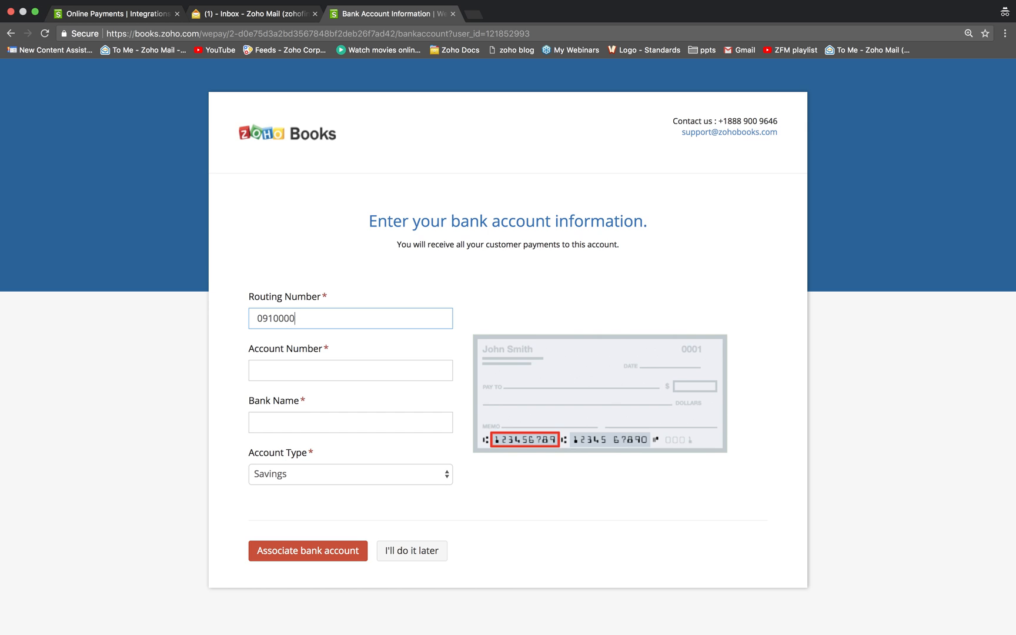
- Associate the DAG Bank savings account by routing and account number, then go to manage the WePay account
{"action": "left_click", "coordinate": [351, 370]}
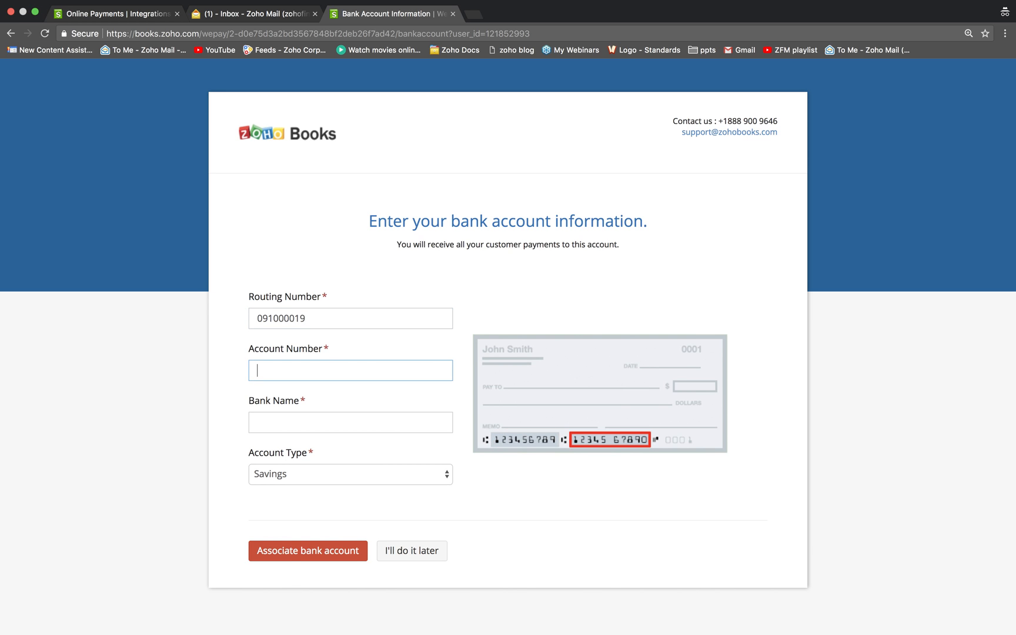
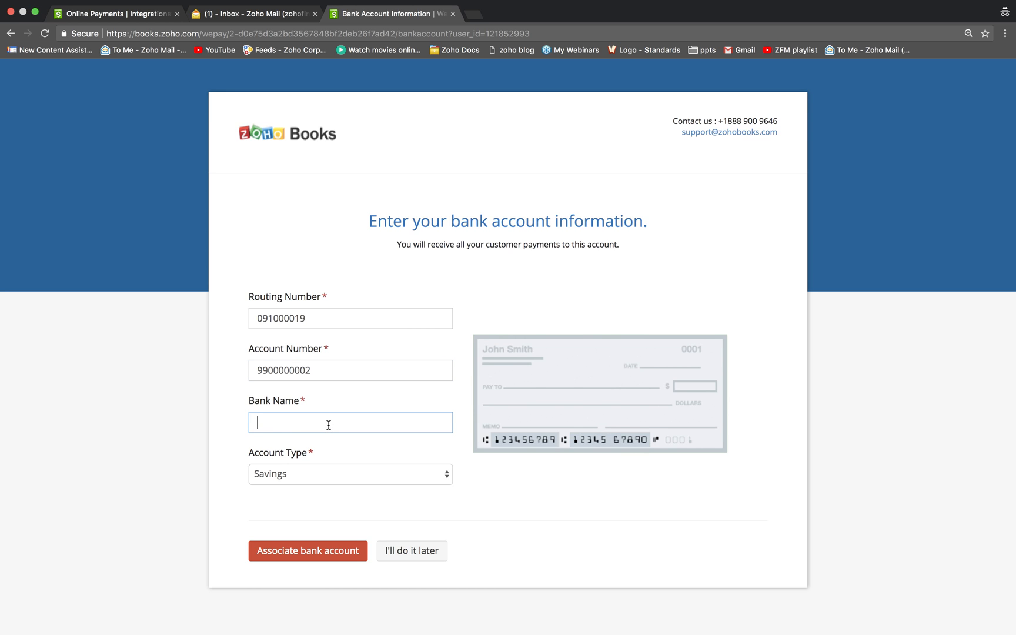
{"action": "left_click", "coordinate": [308, 551]}
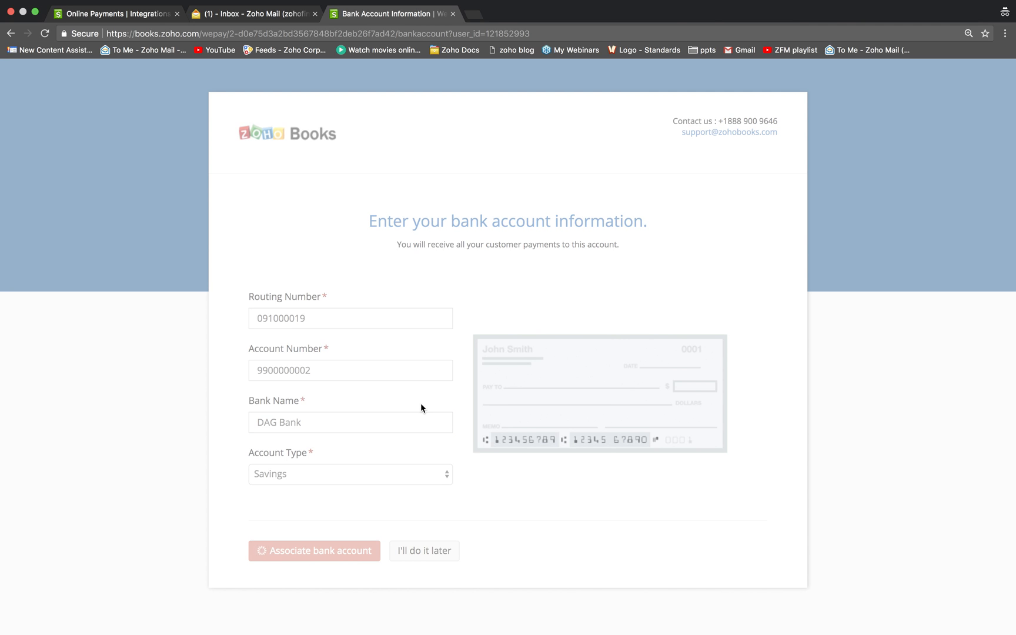
{"action": "left_click", "coordinate": [314, 550]}
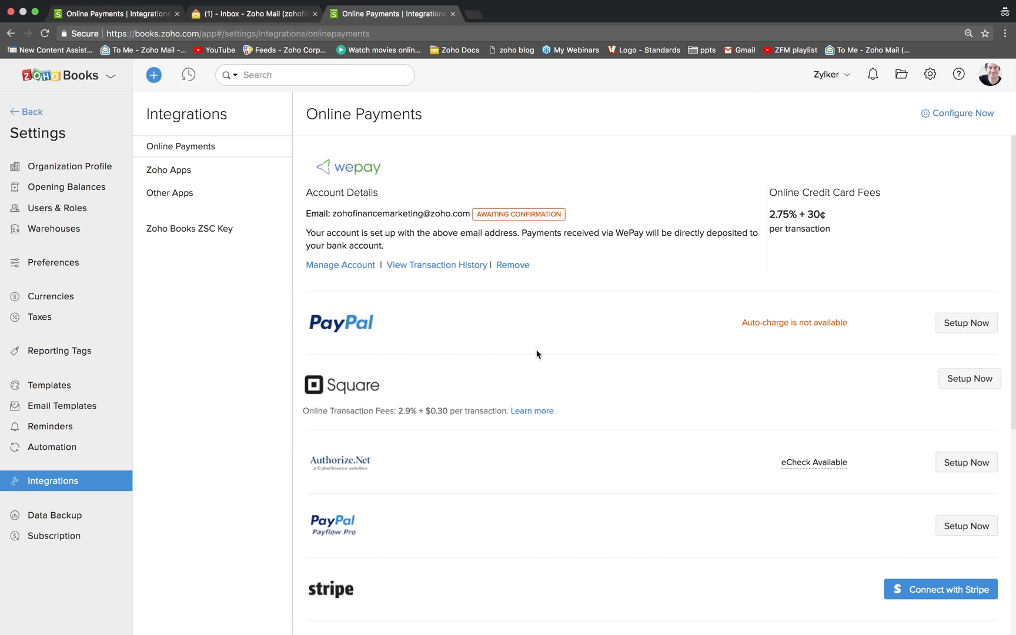
{"action": "mouse_move", "coordinate": [358, 273]}
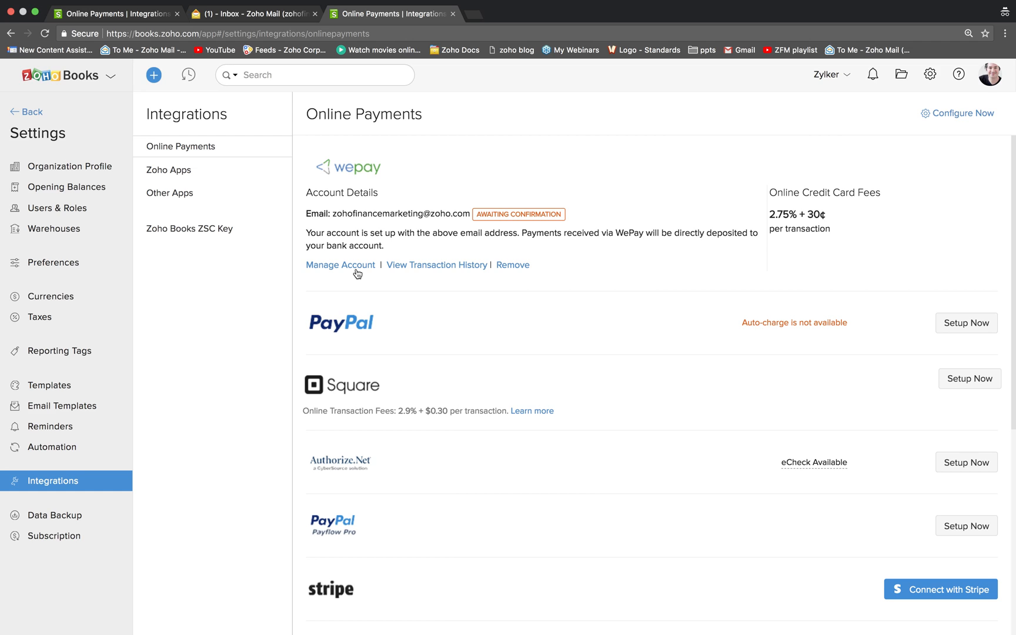
{"action": "left_click", "coordinate": [340, 265]}
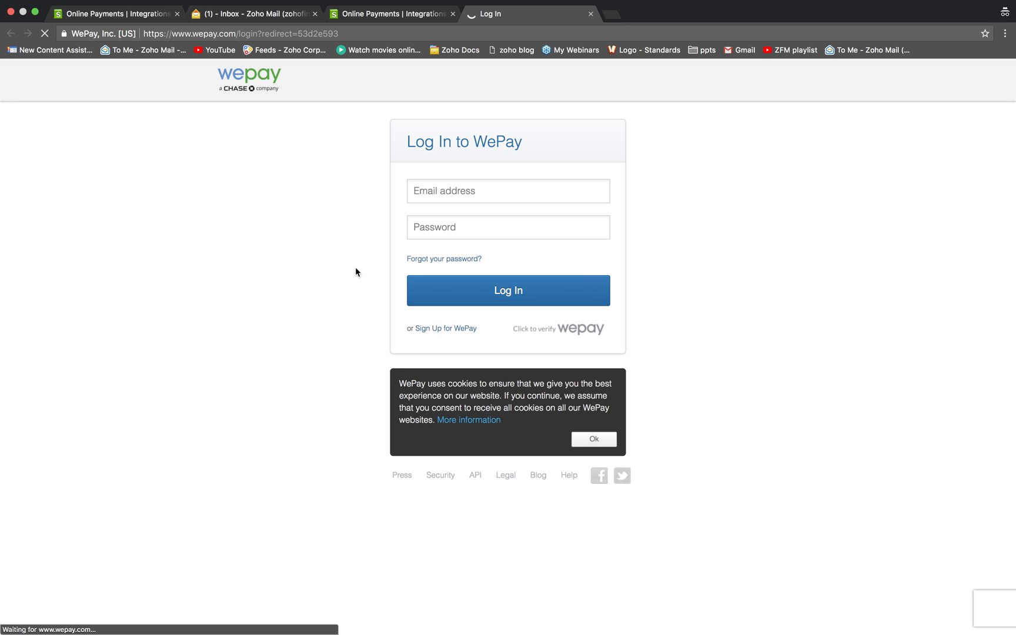
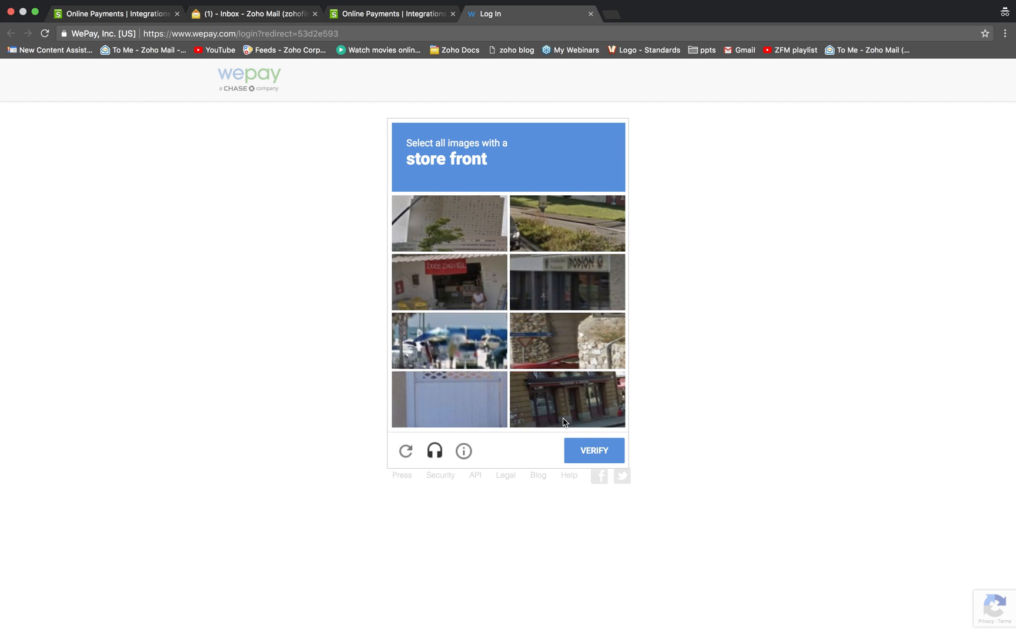
- Log in to WePay with the zohofin... email, passing the store front image verification
{"action": "left_click", "coordinate": [567, 282]}
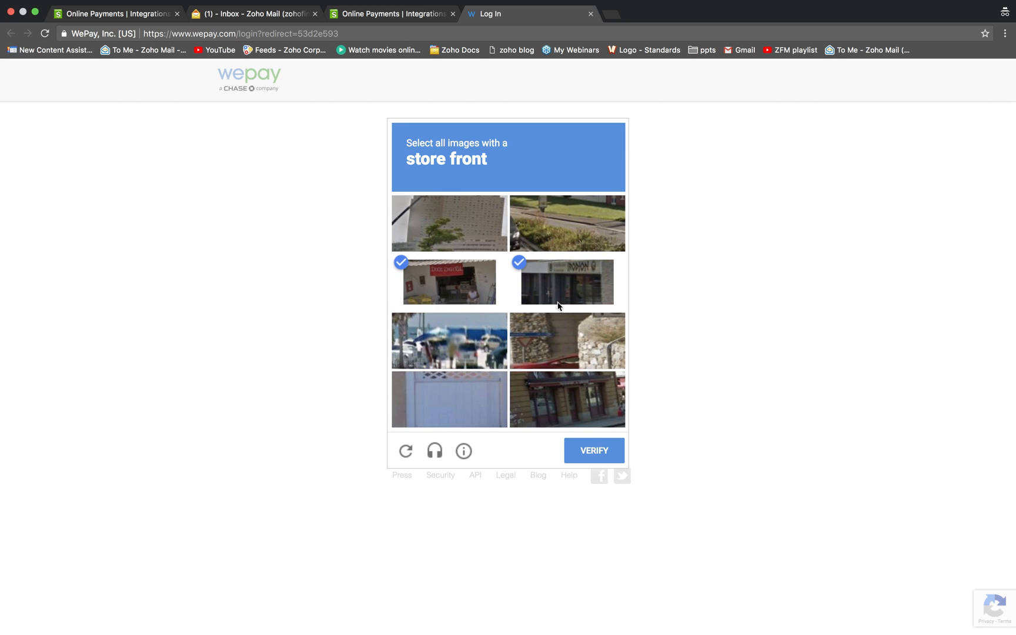
{"action": "left_click", "coordinate": [592, 451]}
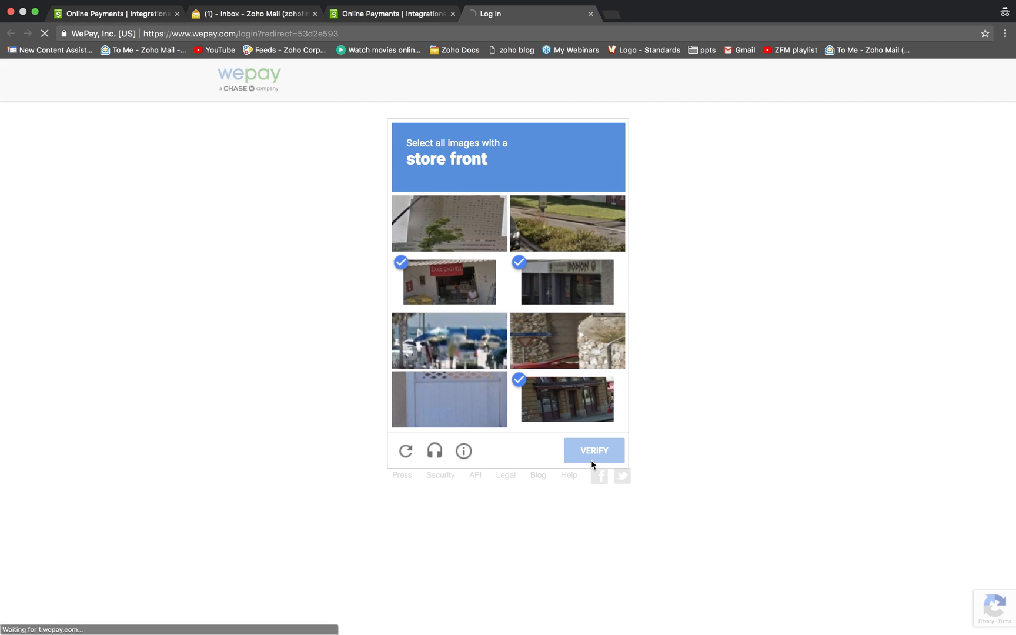
{"action": "left_click", "coordinate": [593, 450]}
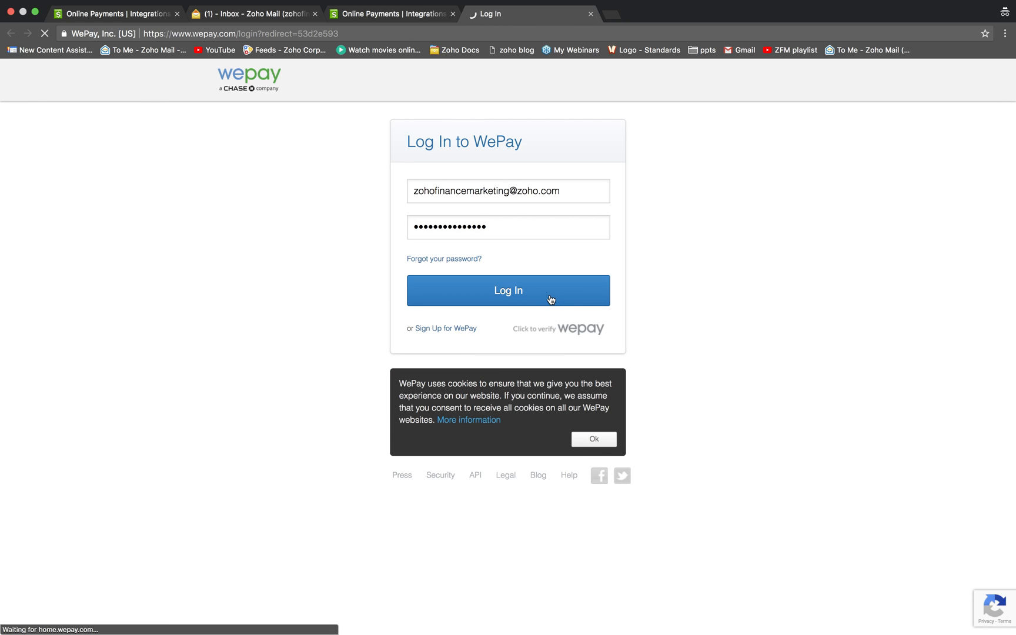
{"action": "left_click", "coordinate": [507, 290]}
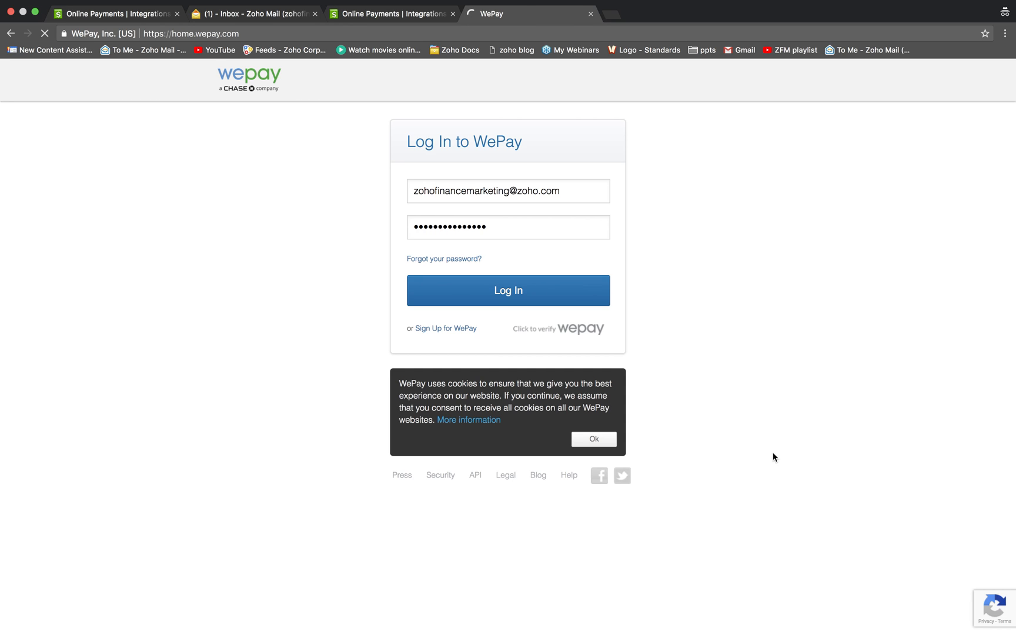
- Review the WePay home with $0.00 net balance and go to Reporting
{"action": "left_click", "coordinate": [507, 289]}
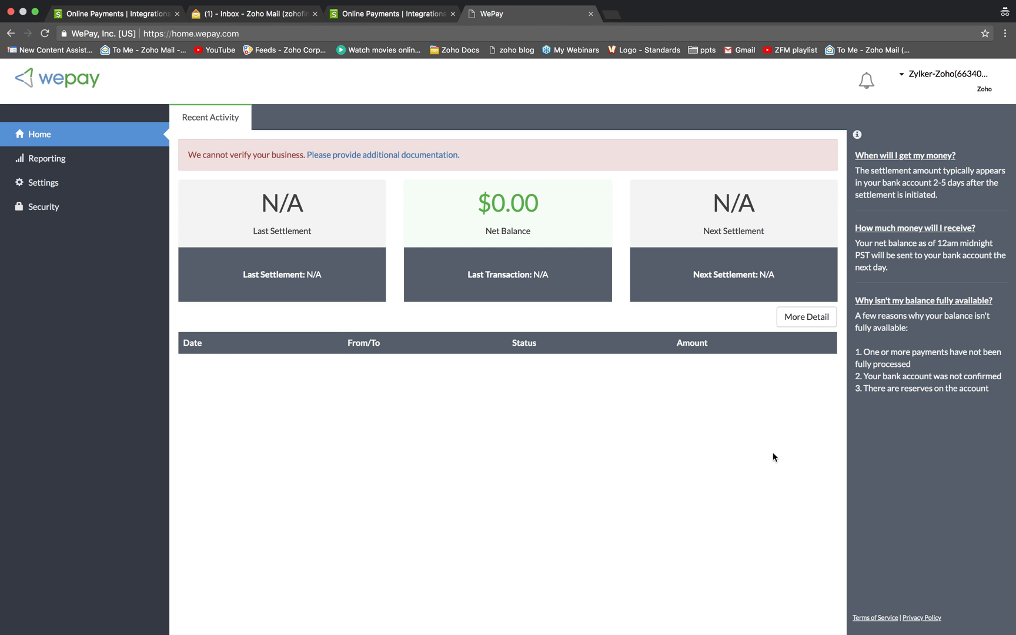
{"action": "mouse_move", "coordinate": [403, 509]}
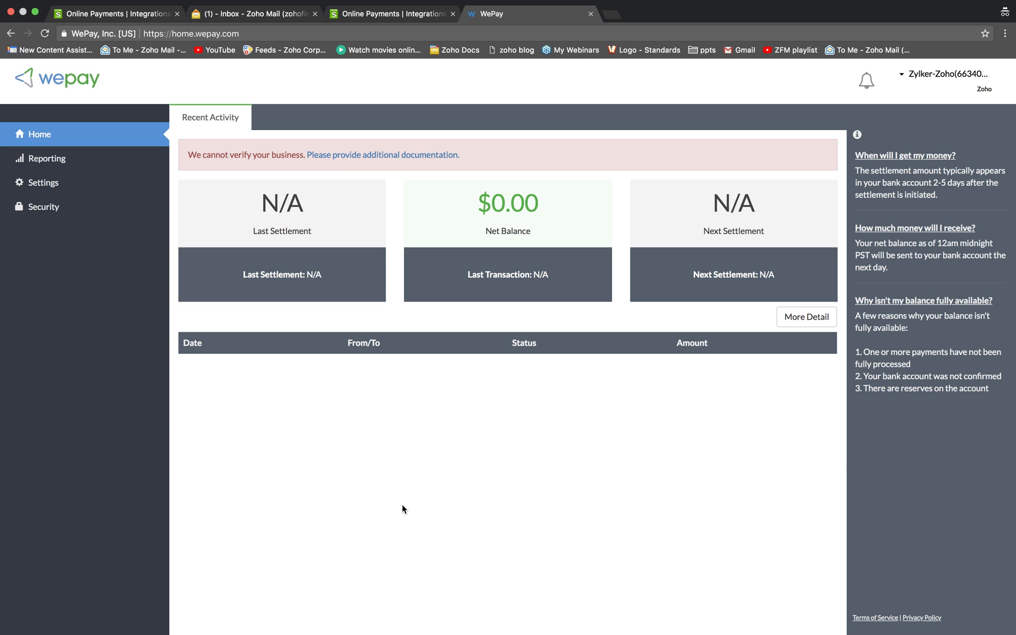
{"action": "left_click", "coordinate": [47, 158]}
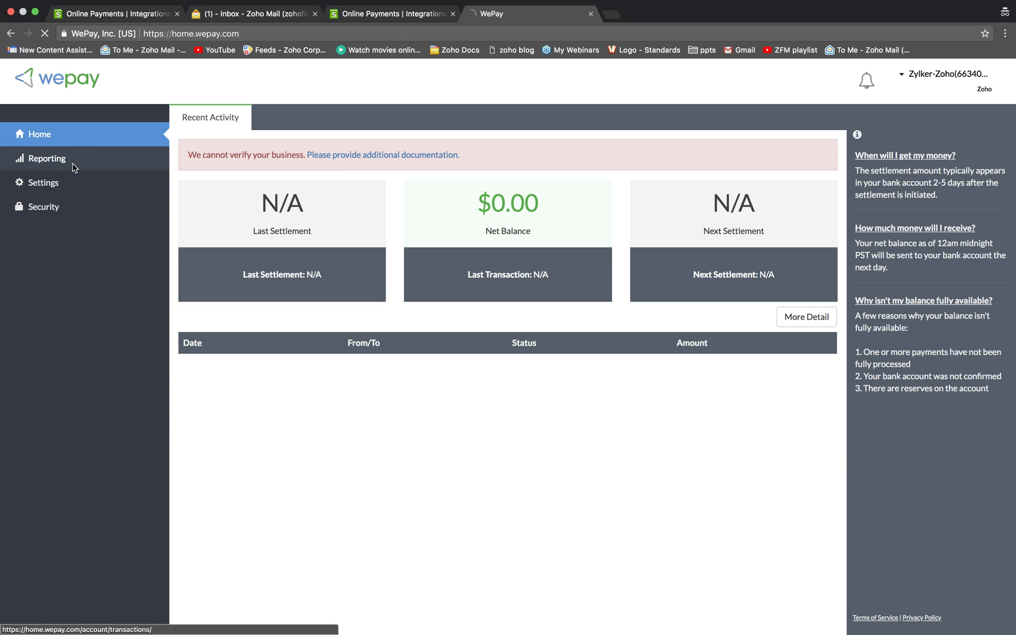
{"action": "left_click", "coordinate": [47, 158]}
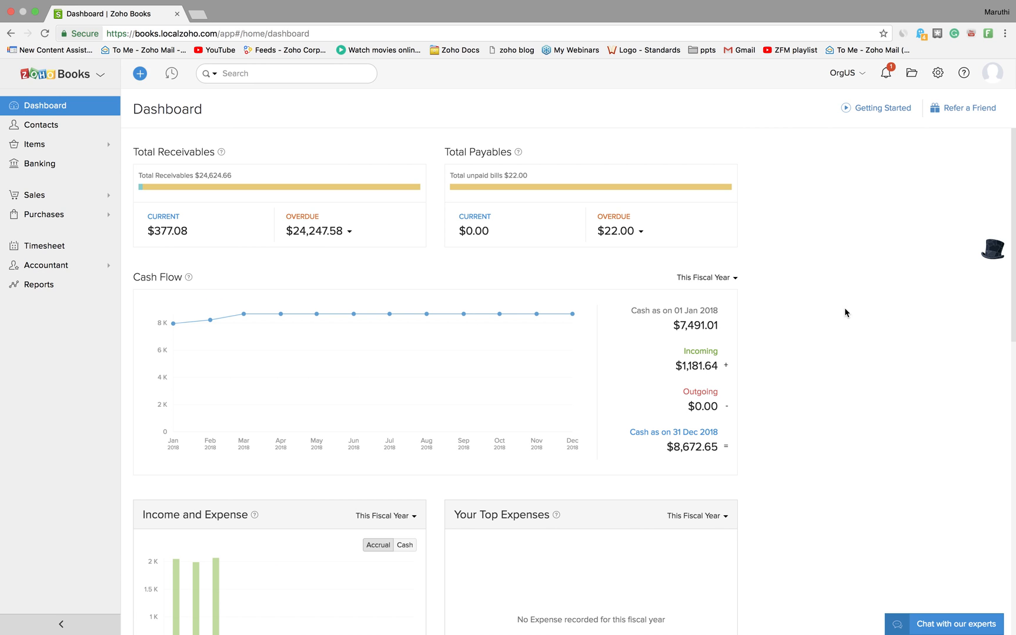
- Show the All Invoices list under Sales
{"action": "left_click", "coordinate": [34, 194]}
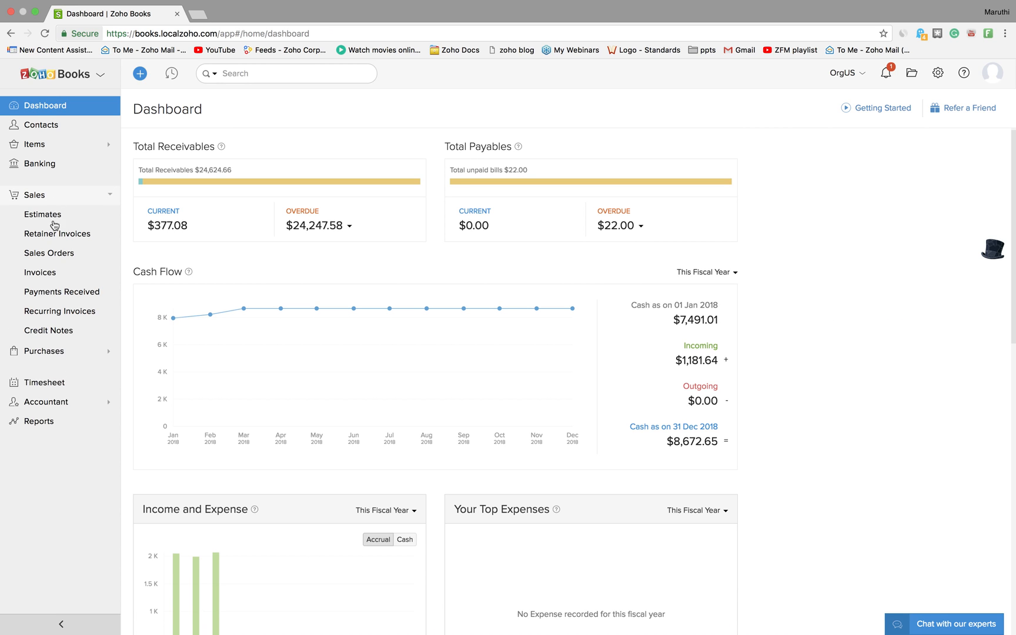
{"action": "left_click", "coordinate": [40, 271]}
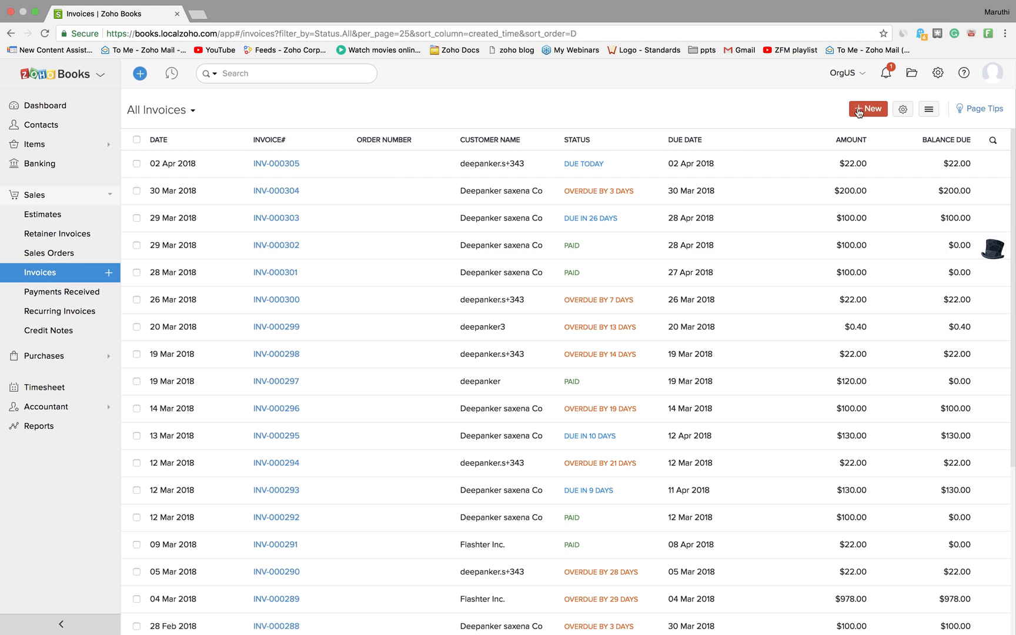
- Start a new invoice for Flashter Inc. with one Item line at rate 100
{"action": "left_click", "coordinate": [868, 109]}
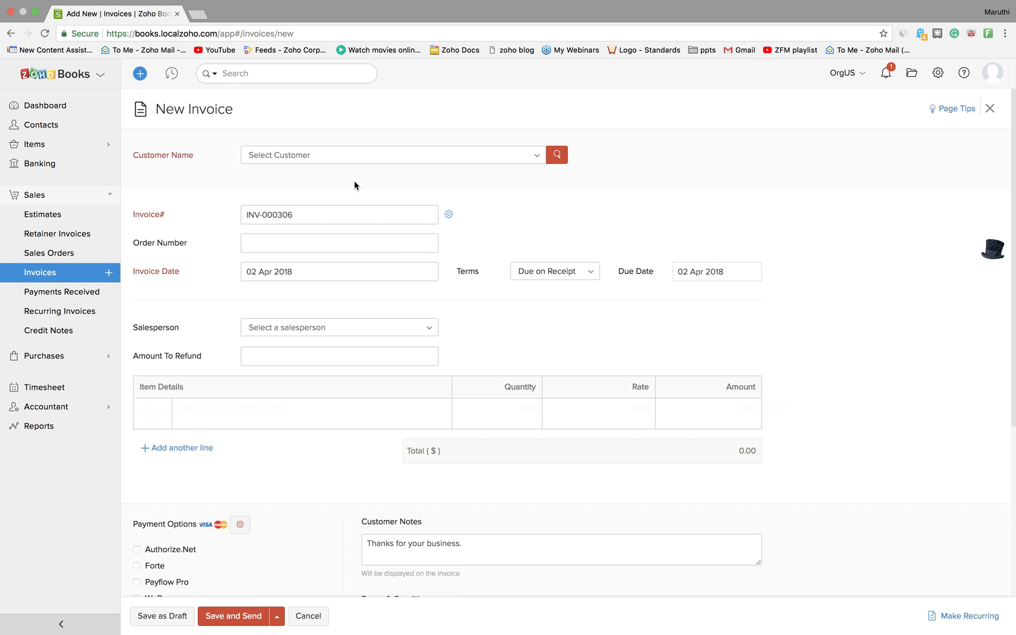
{"action": "left_click", "coordinate": [392, 154]}
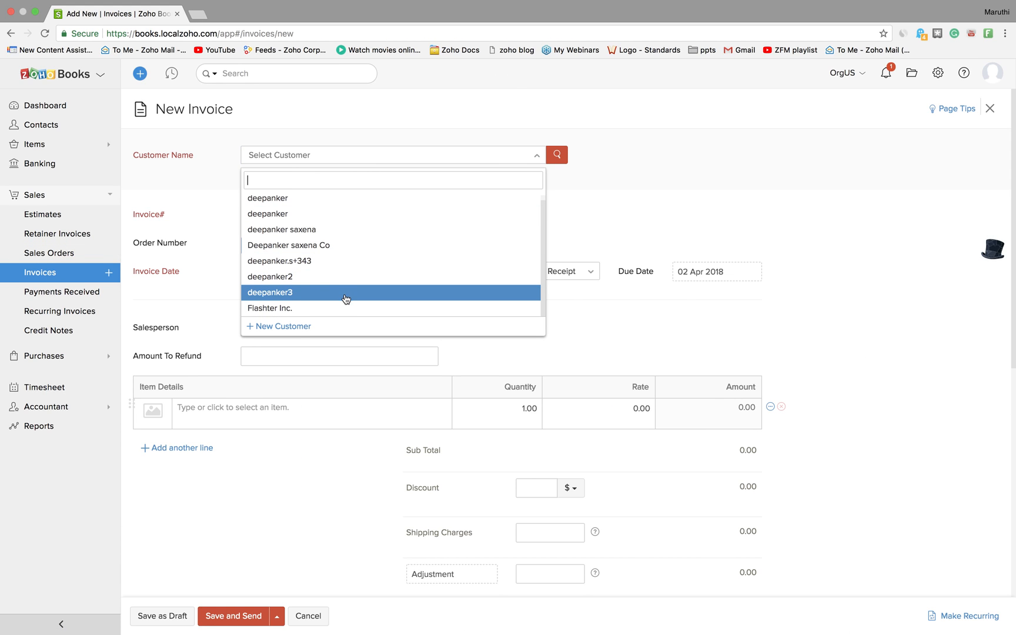
{"action": "left_click", "coordinate": [269, 293]}
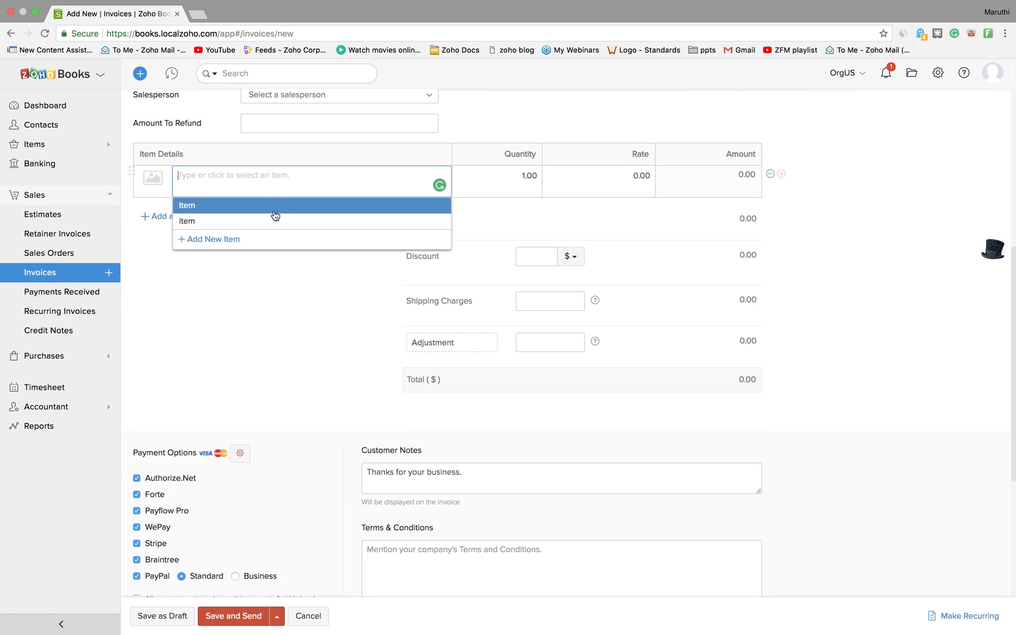
{"action": "left_click", "coordinate": [187, 206]}
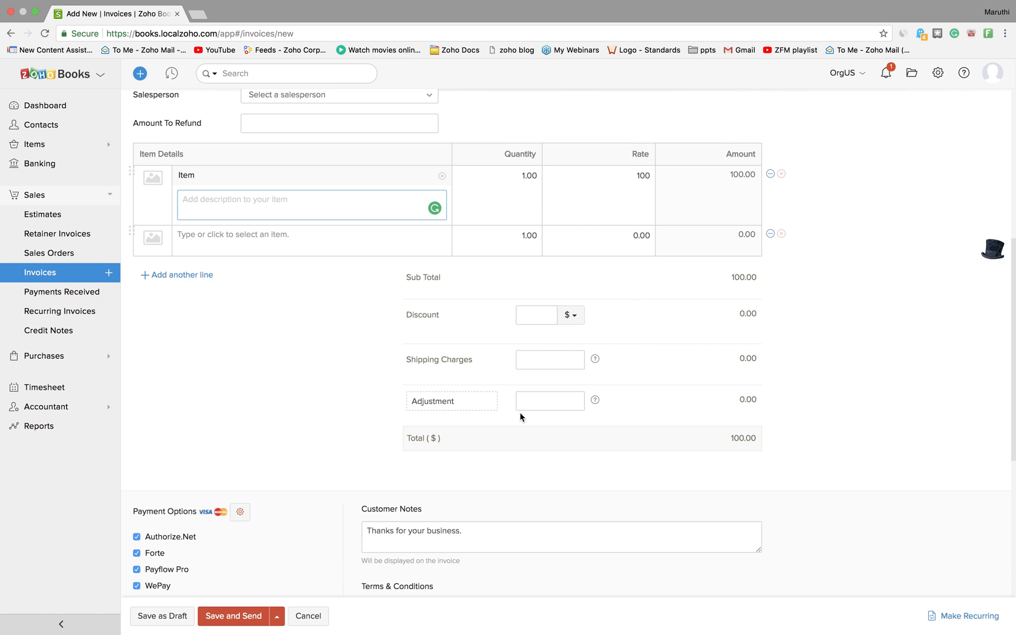
- Leave WePay as the only payment option and save the invoice as a draft
{"action": "scroll", "scroll_direction": "down", "scroll_amount": 3}
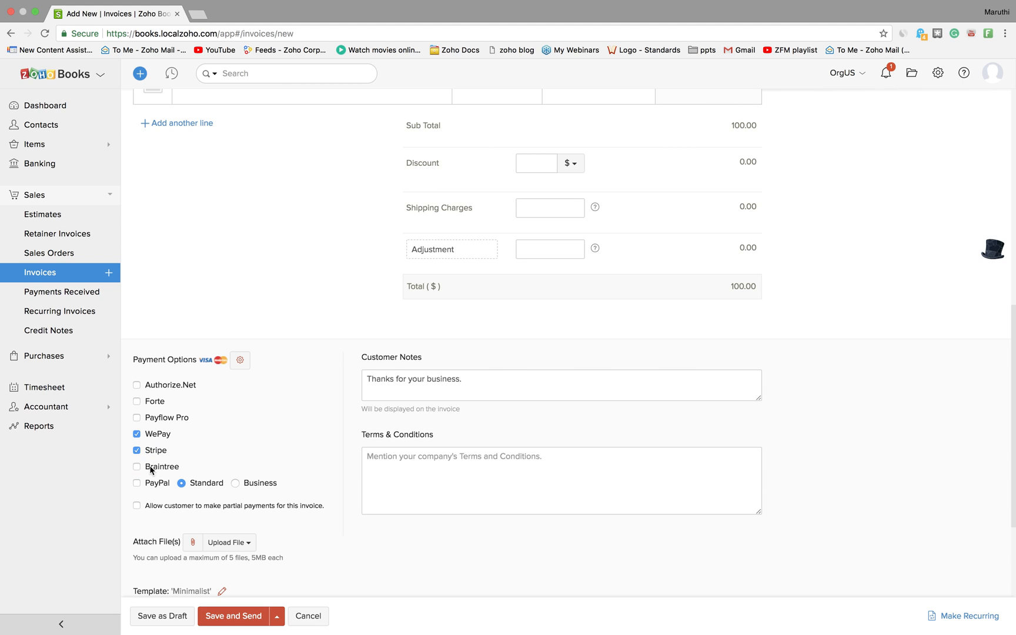
{"action": "left_click", "coordinate": [137, 450]}
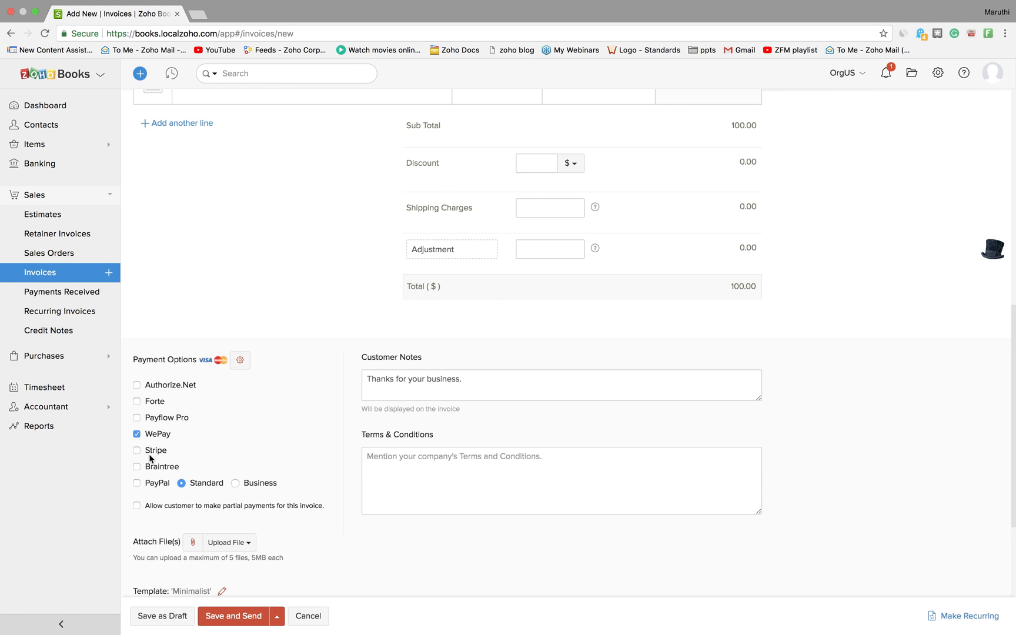
{"action": "mouse_move", "coordinate": [183, 627]}
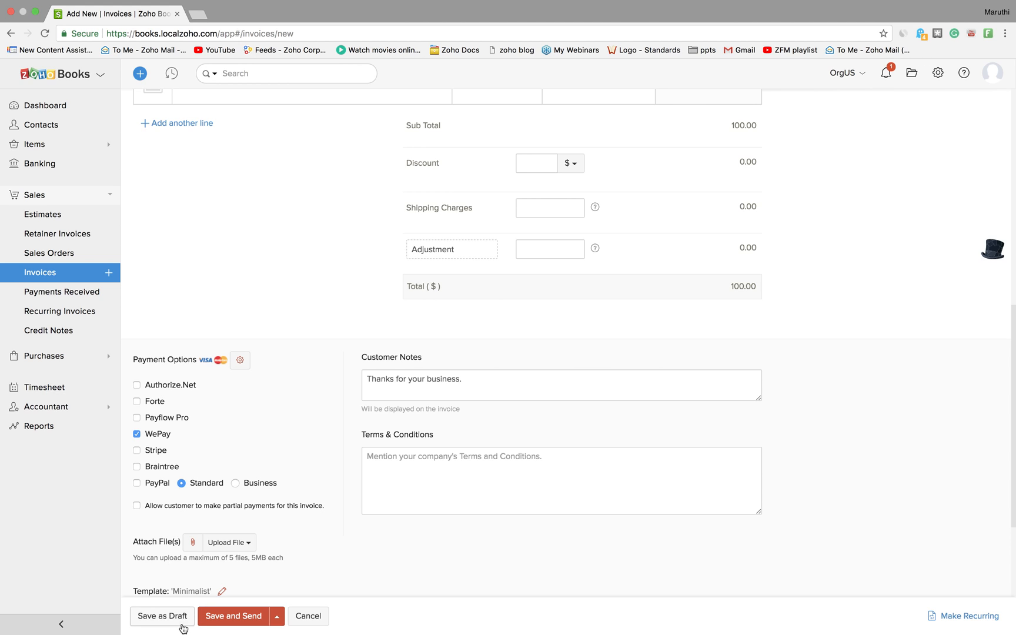
{"action": "left_click", "coordinate": [162, 615]}
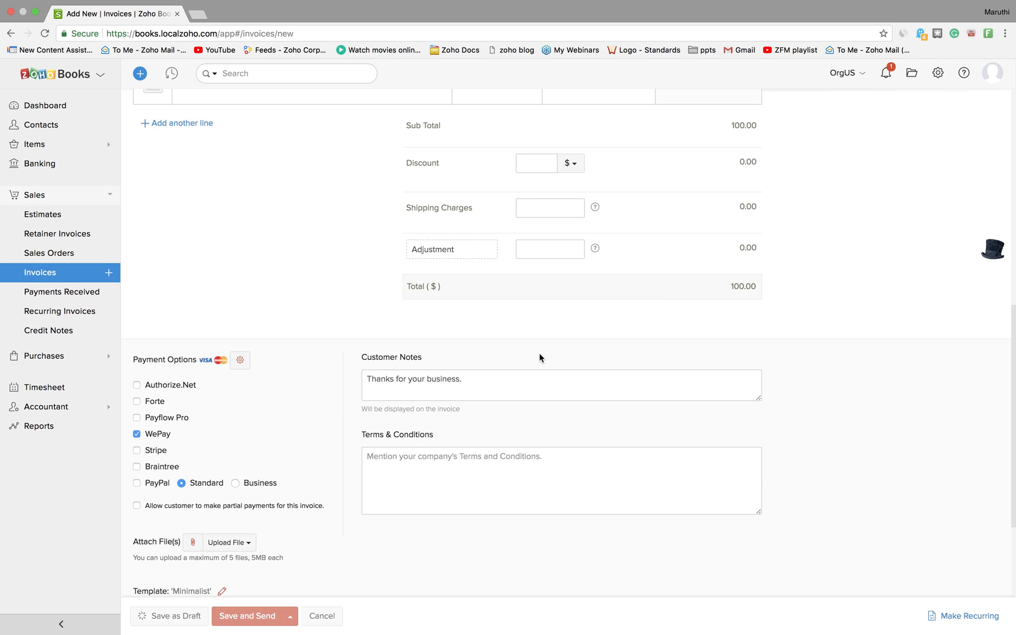
- Mark invoice INV-000306 as sent and review its preview showing $100.00 due
{"action": "left_click", "coordinate": [247, 615]}
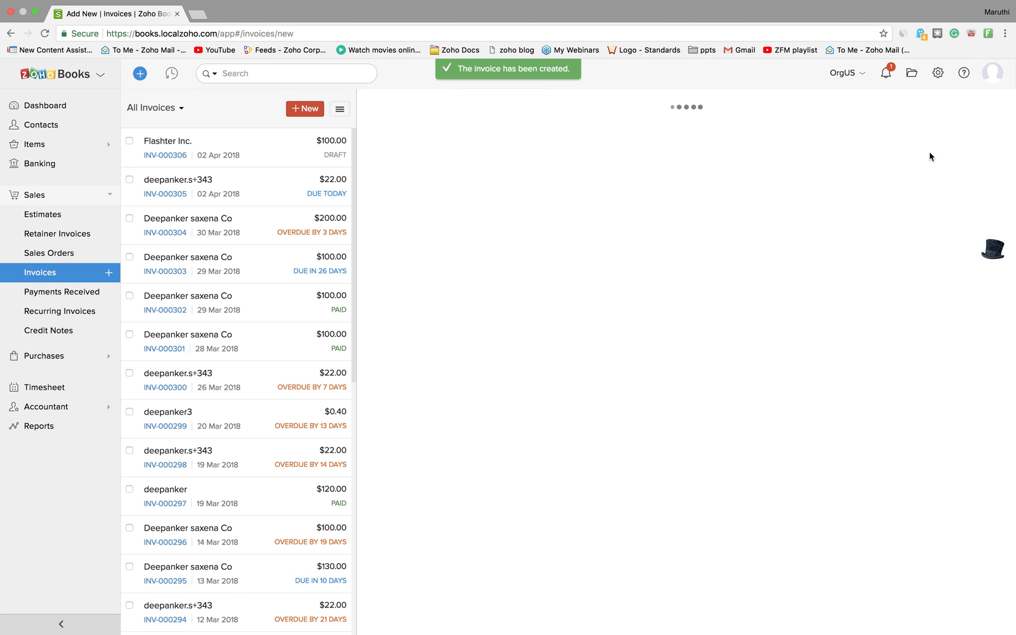
{"action": "left_click", "coordinate": [167, 141]}
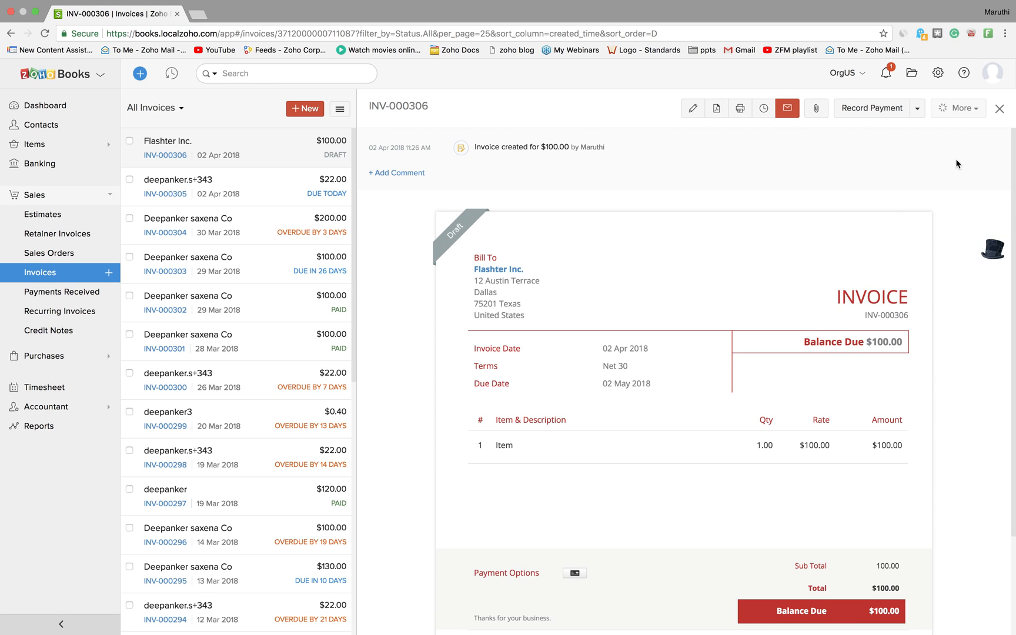
{"action": "left_click", "coordinate": [786, 109]}
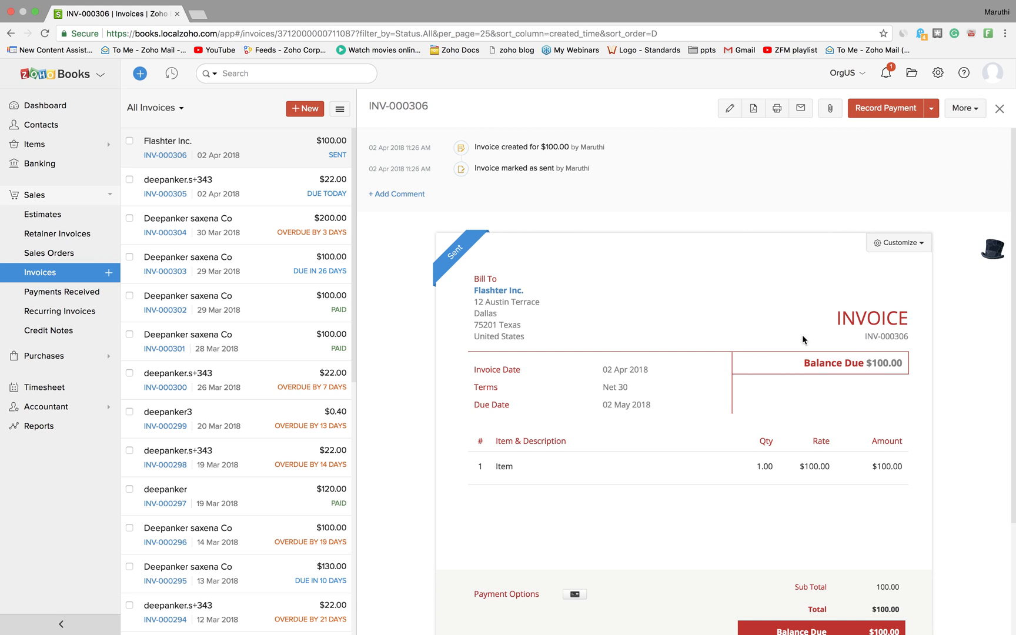
{"action": "scroll", "scroll_direction": "down", "scroll_amount": 3}
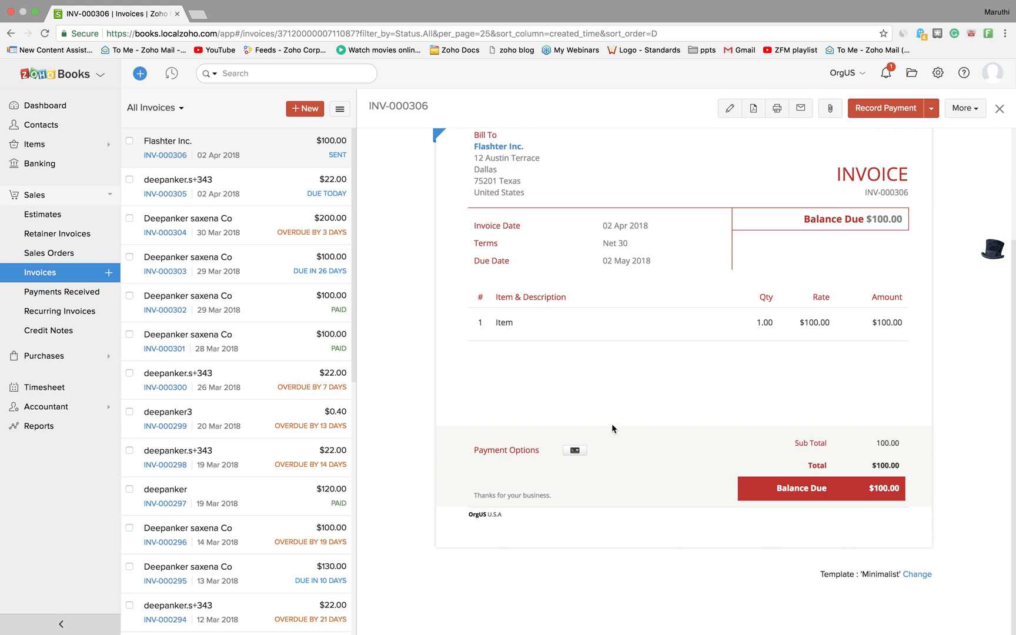
{"action": "mouse_move", "coordinate": [644, 397]}
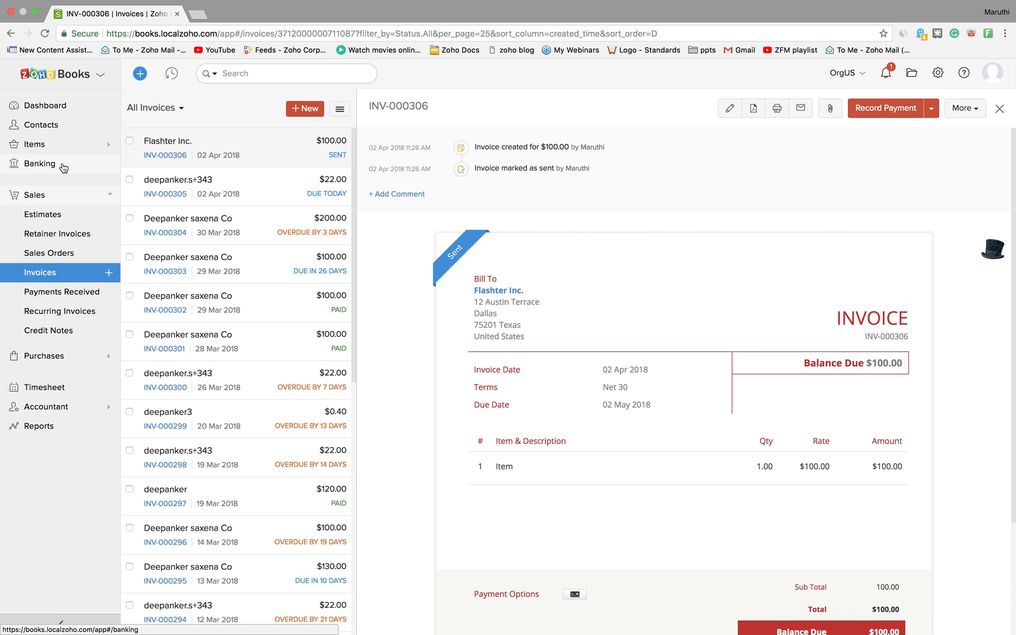
- Go to Banking and view the WePay Clearing account's transactions
{"action": "left_click", "coordinate": [40, 163]}
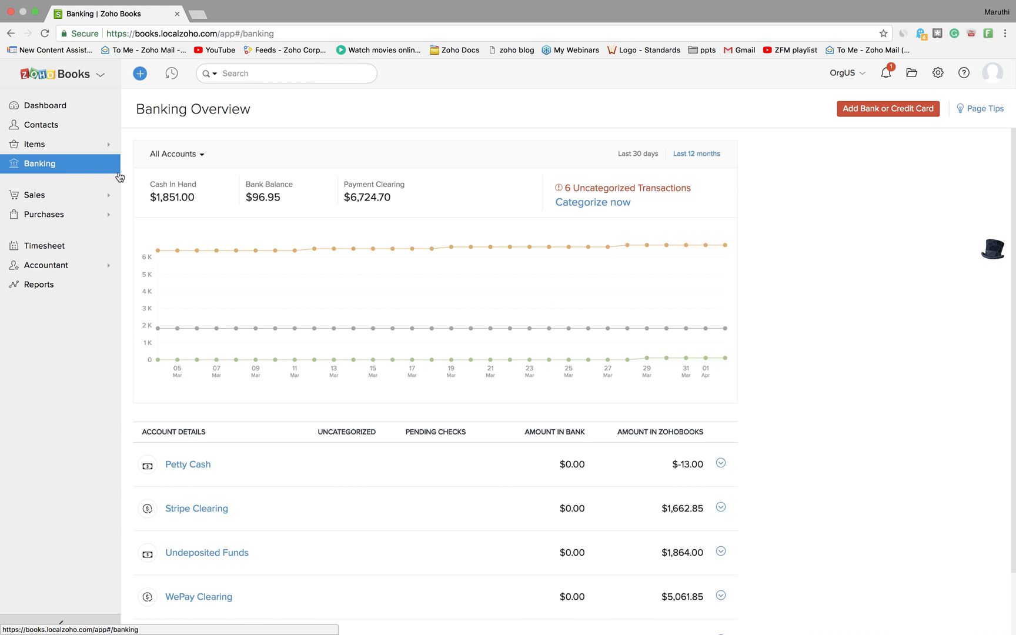
{"action": "scroll", "scroll_direction": "down", "scroll_amount": 3}
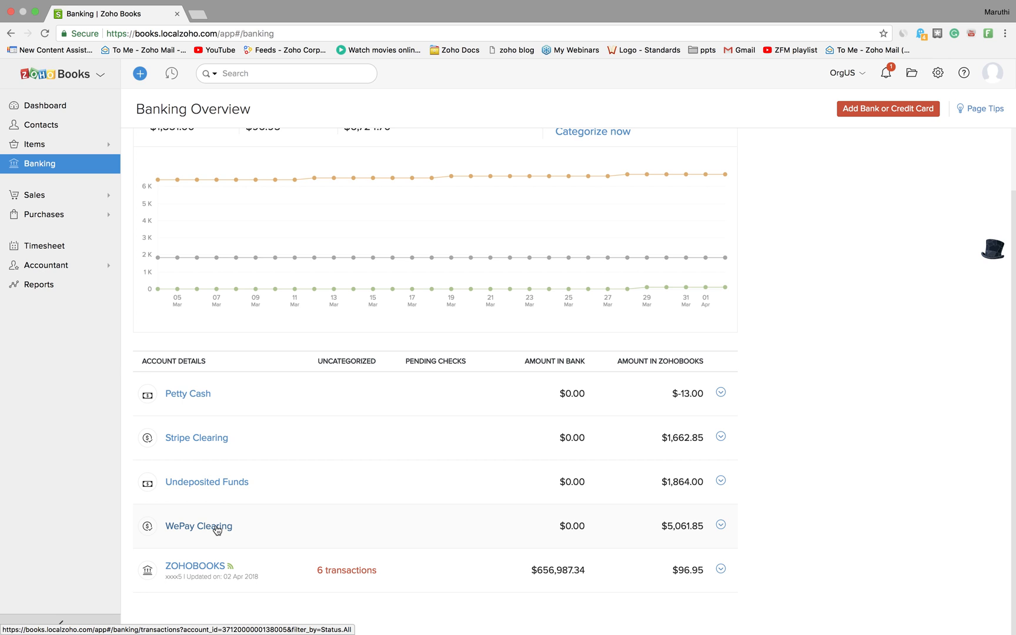
{"action": "left_click", "coordinate": [199, 526]}
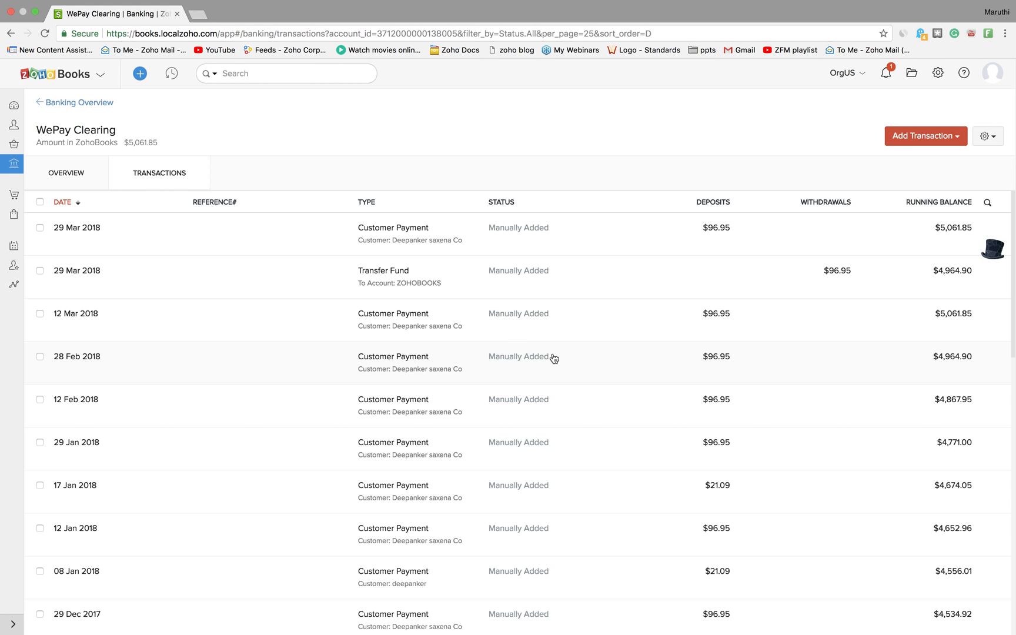
{"action": "mouse_move", "coordinate": [486, 338]}
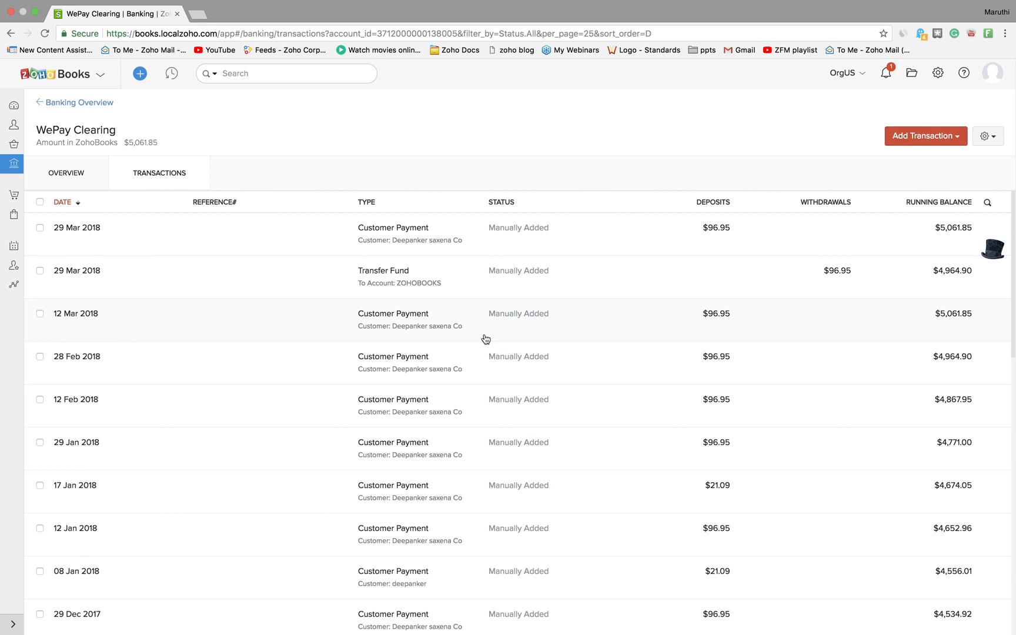
{"action": "mouse_move", "coordinate": [502, 255]}
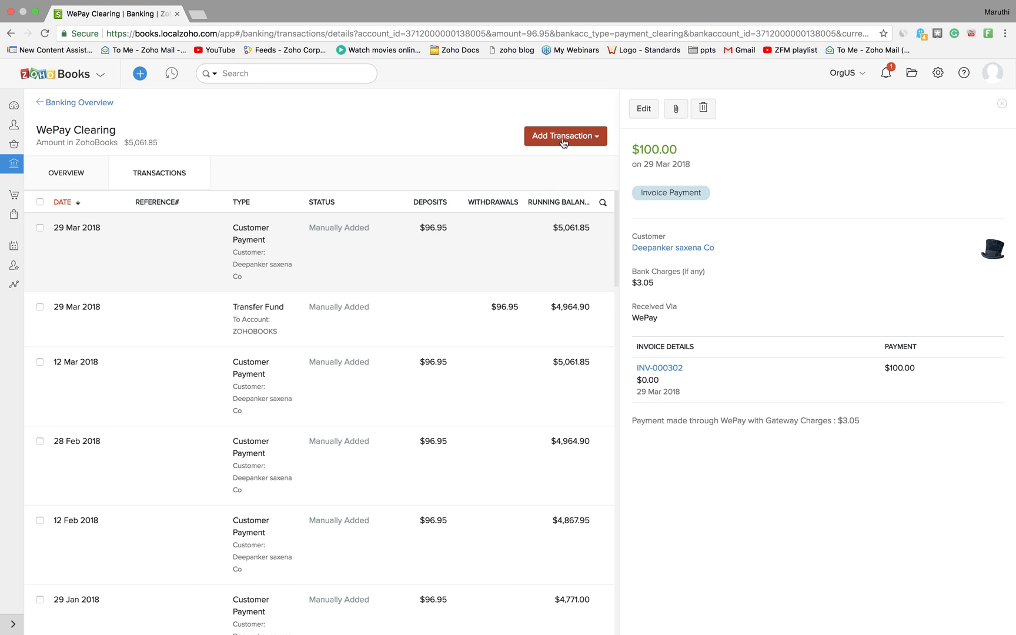
- Begin a Transfer To Another Account from WePay Clearing into ZOHOBOOKS
{"action": "left_click", "coordinate": [564, 136]}
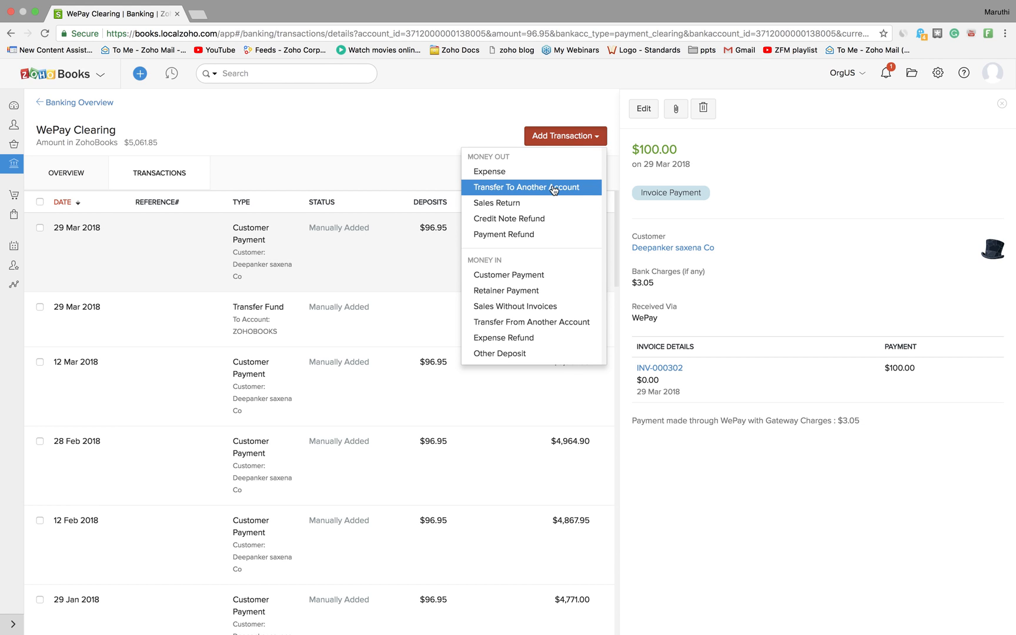
{"action": "left_click", "coordinate": [526, 187]}
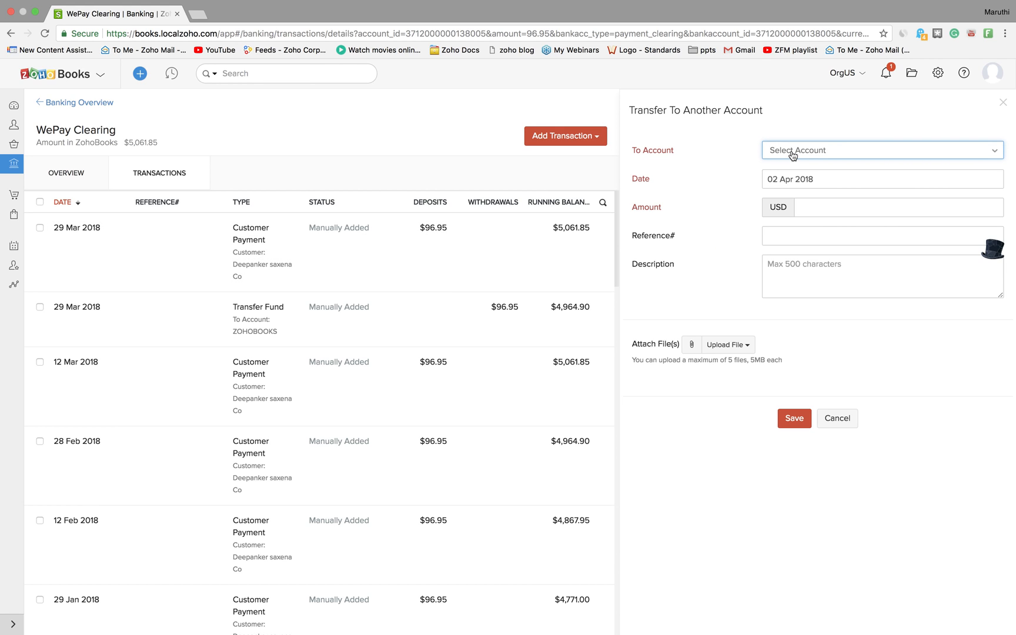
{"action": "left_click", "coordinate": [879, 149]}
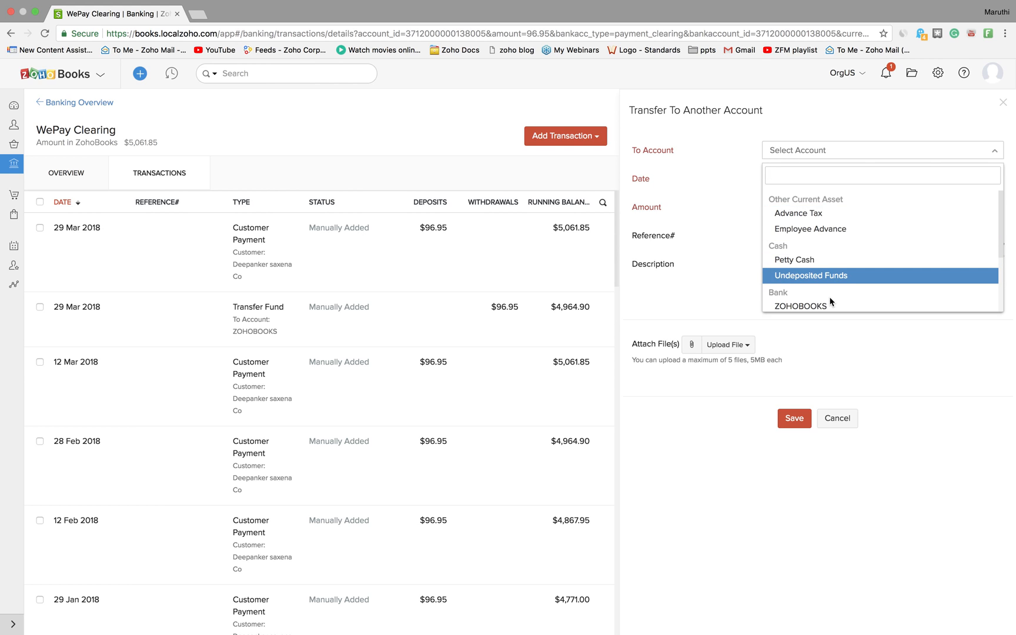
{"action": "left_click", "coordinate": [801, 306]}
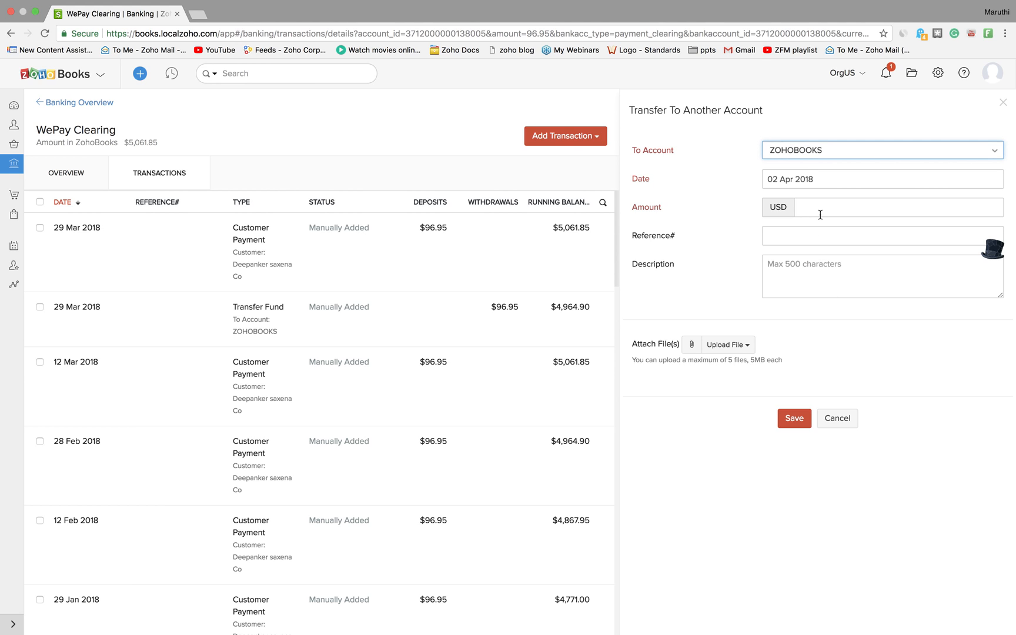
- Enter 96.95 as the transfer amount and save the transfer
{"action": "left_click", "coordinate": [899, 207]}
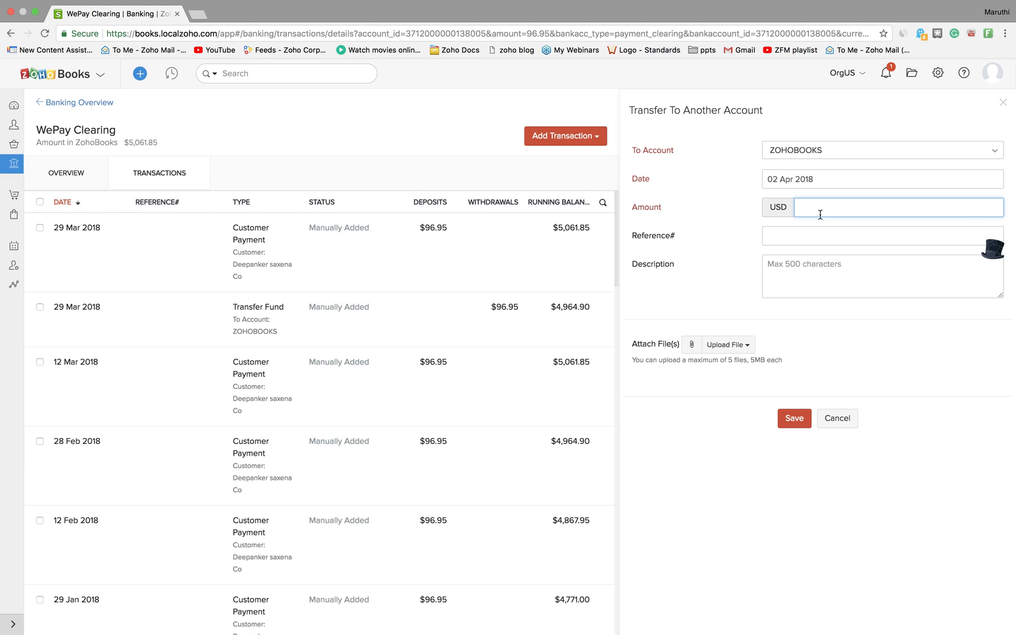
{"action": "type", "text": "96.95"}
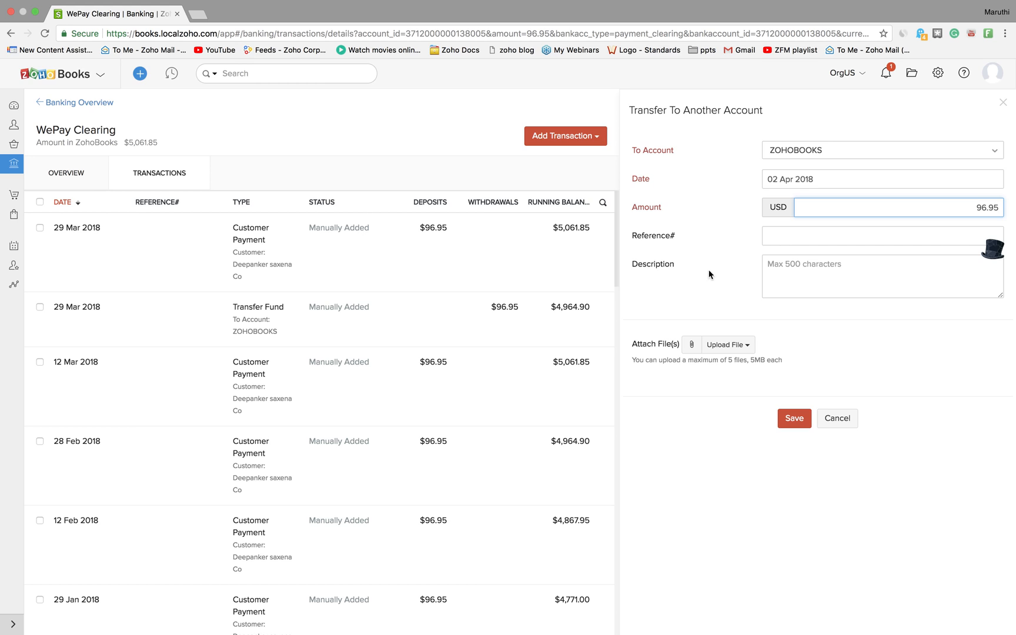
{"action": "left_click", "coordinate": [793, 417]}
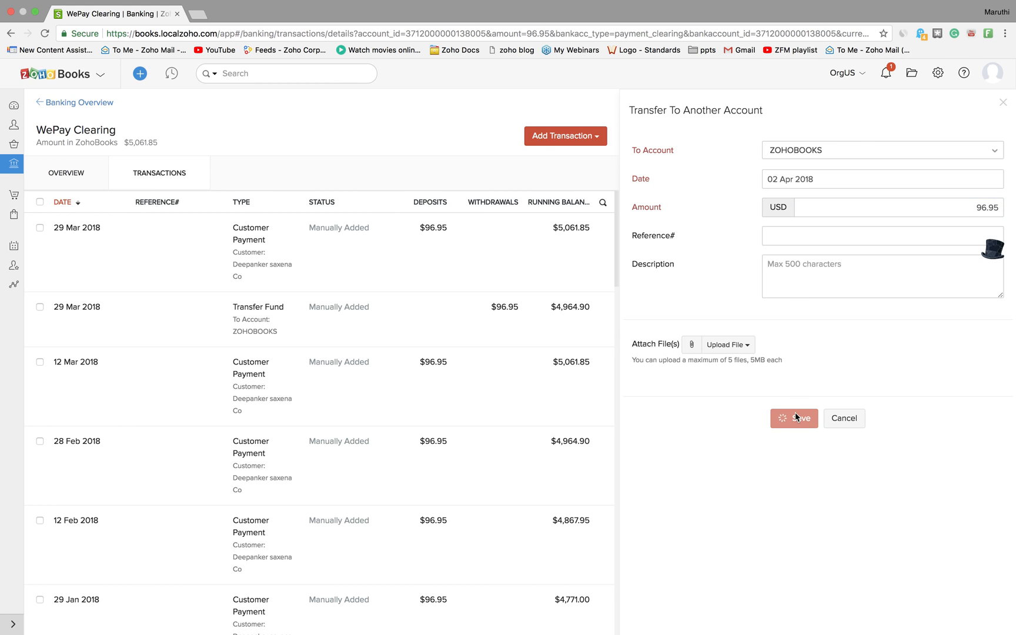
{"action": "left_click", "coordinate": [793, 417]}
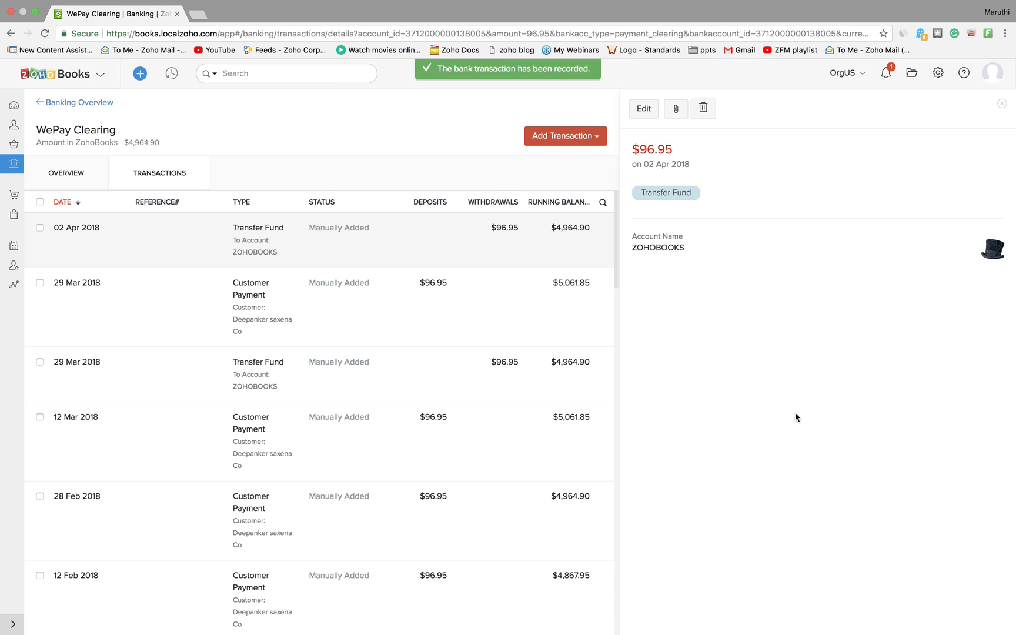
- Show the ZOHOBOOKS bank account's uncategorized transactions
{"action": "left_click", "coordinate": [1001, 103]}
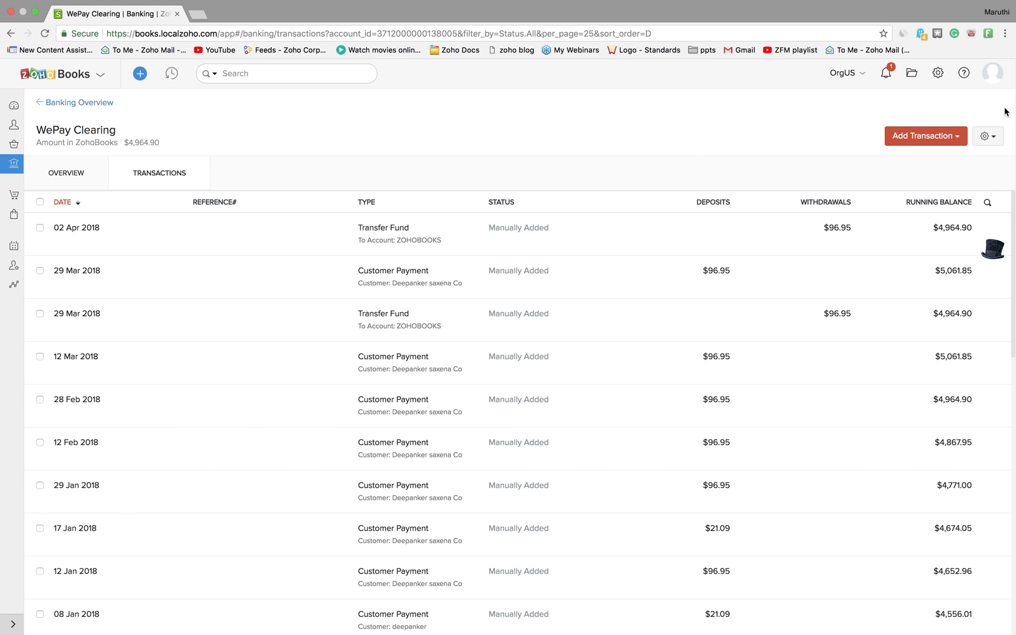
{"action": "mouse_move", "coordinate": [162, 167]}
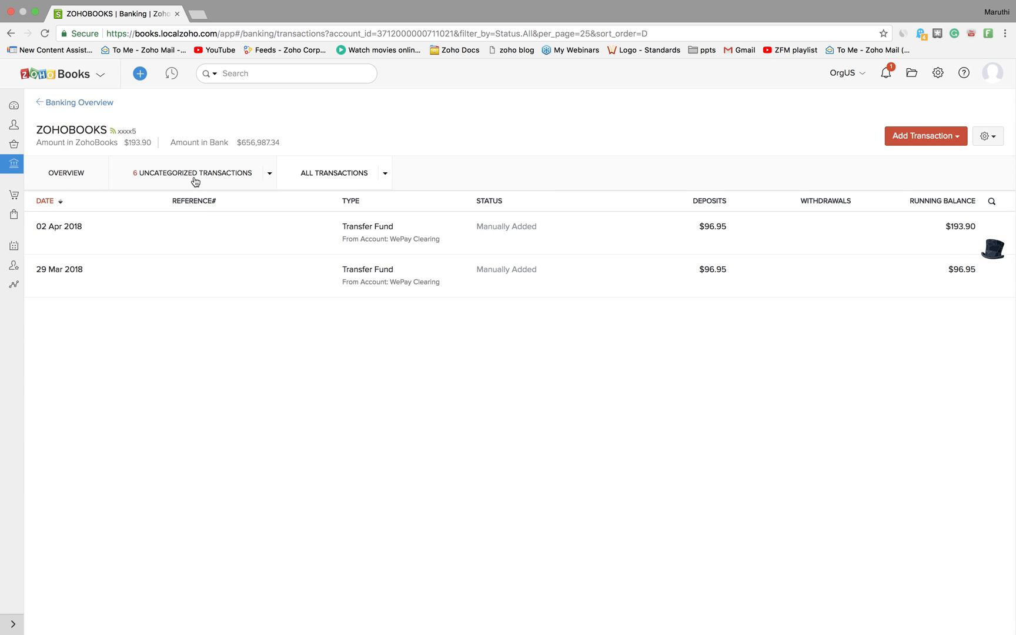
{"action": "left_click", "coordinate": [193, 172]}
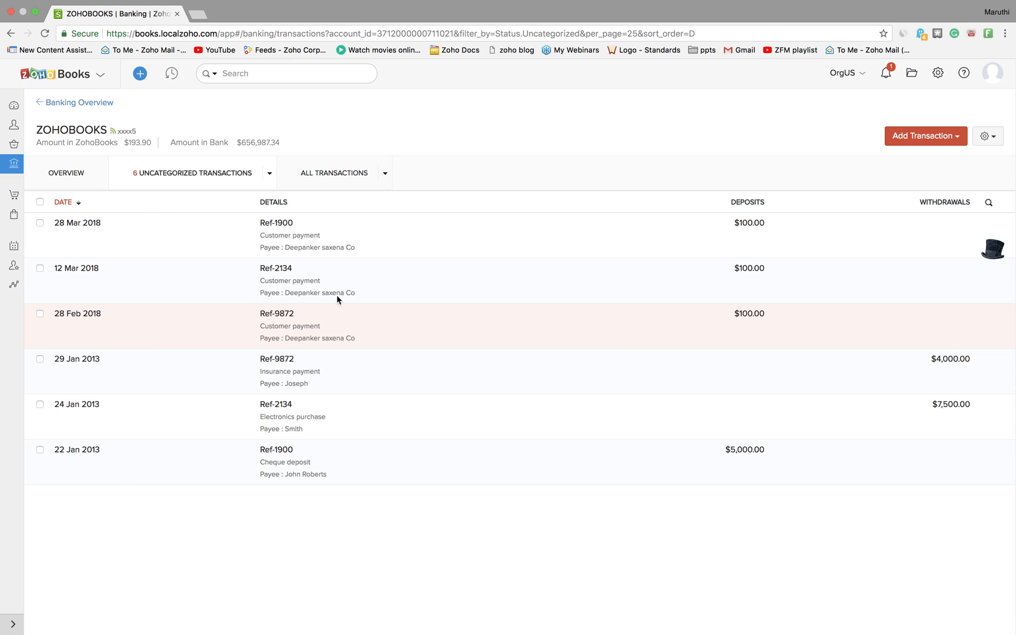
{"action": "mouse_move", "coordinate": [395, 250]}
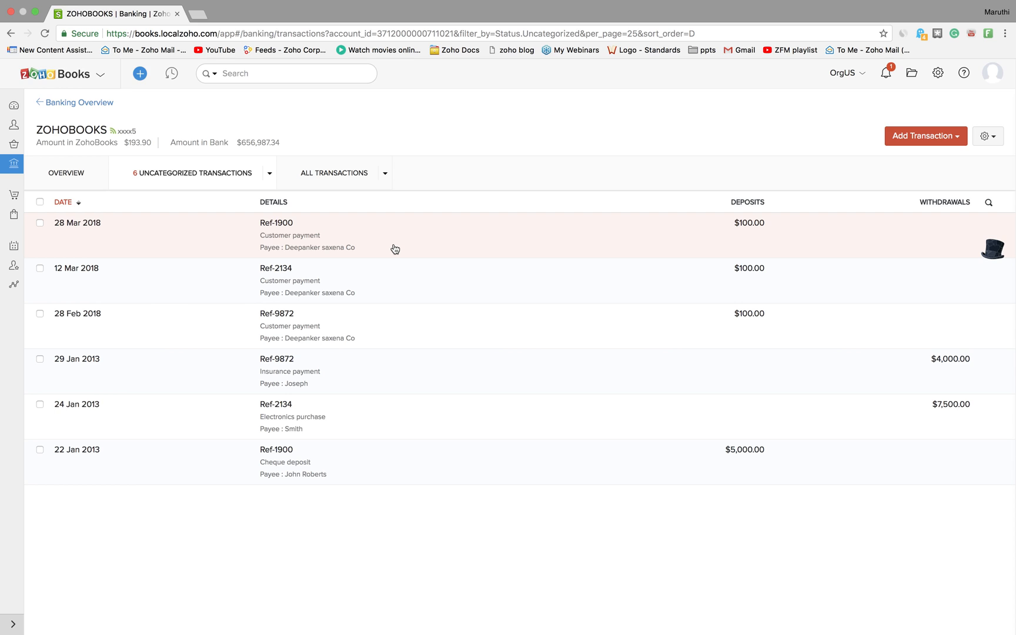
- Select the 28 Mar $100 deposit against the $96.95 transfer and add an adjustment for the $3.05 difference
{"action": "left_click", "coordinate": [292, 236]}
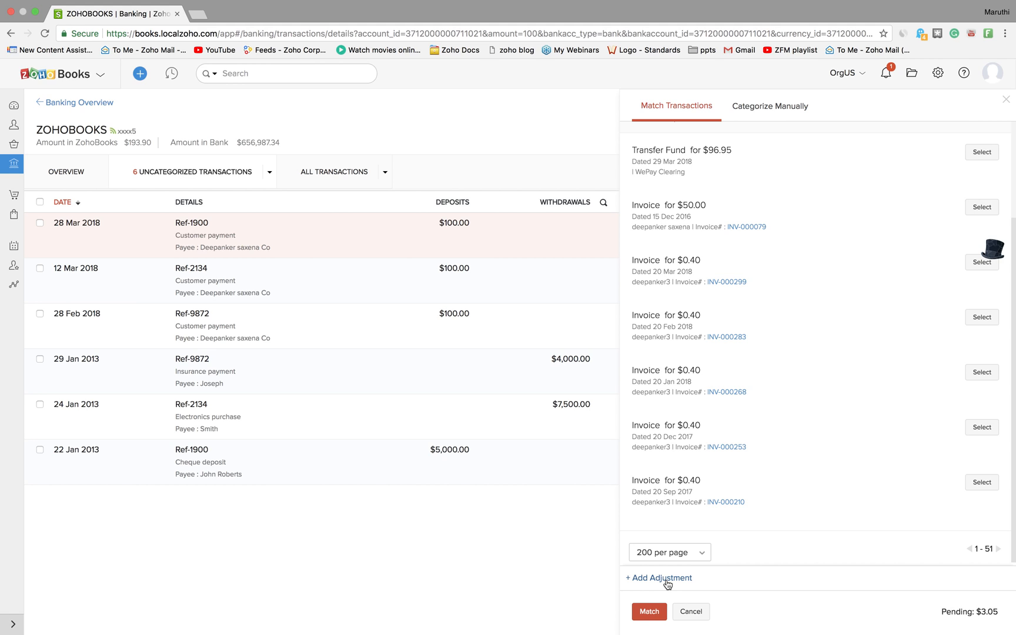
{"action": "left_click", "coordinate": [658, 578]}
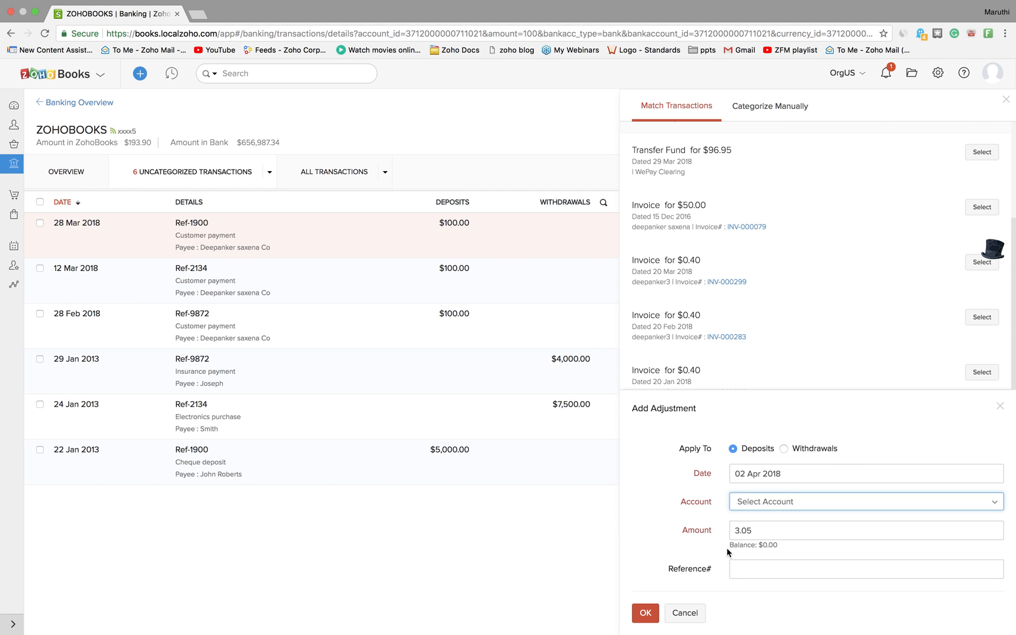
{"action": "left_click", "coordinate": [684, 612]}
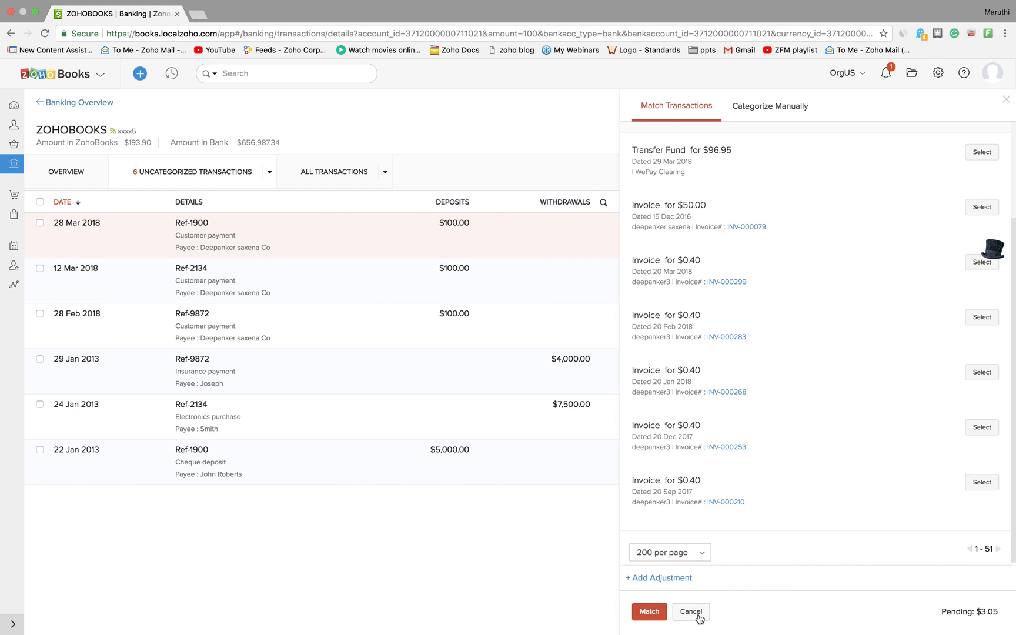
{"action": "mouse_move", "coordinate": [674, 579]}
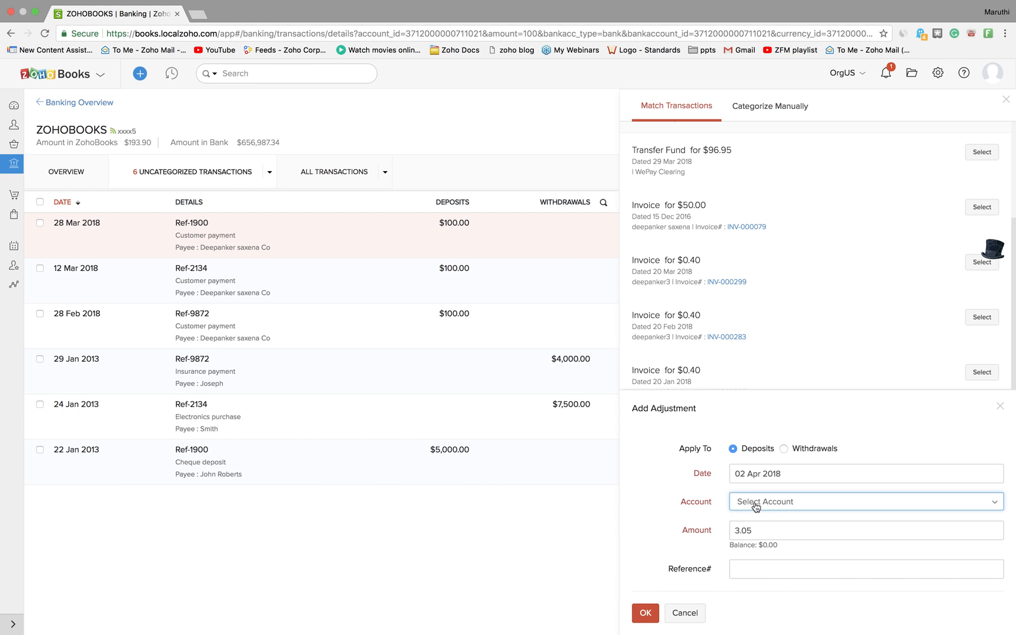
- Book the adjustment to Other Charges with reference 311222 and match the deposit
{"action": "left_click", "coordinate": [864, 501]}
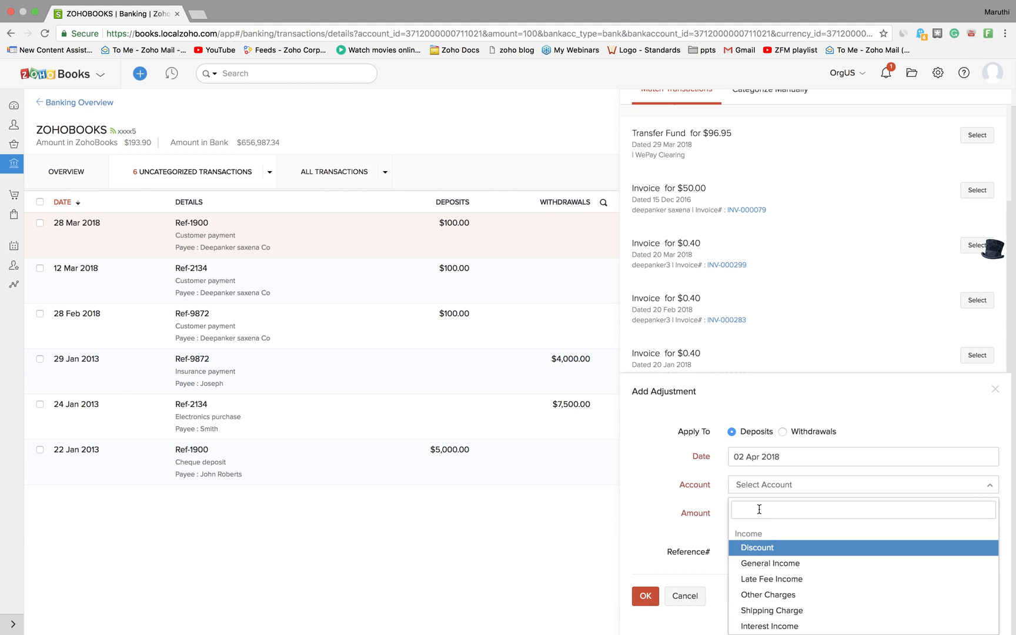
{"action": "left_click", "coordinate": [768, 595]}
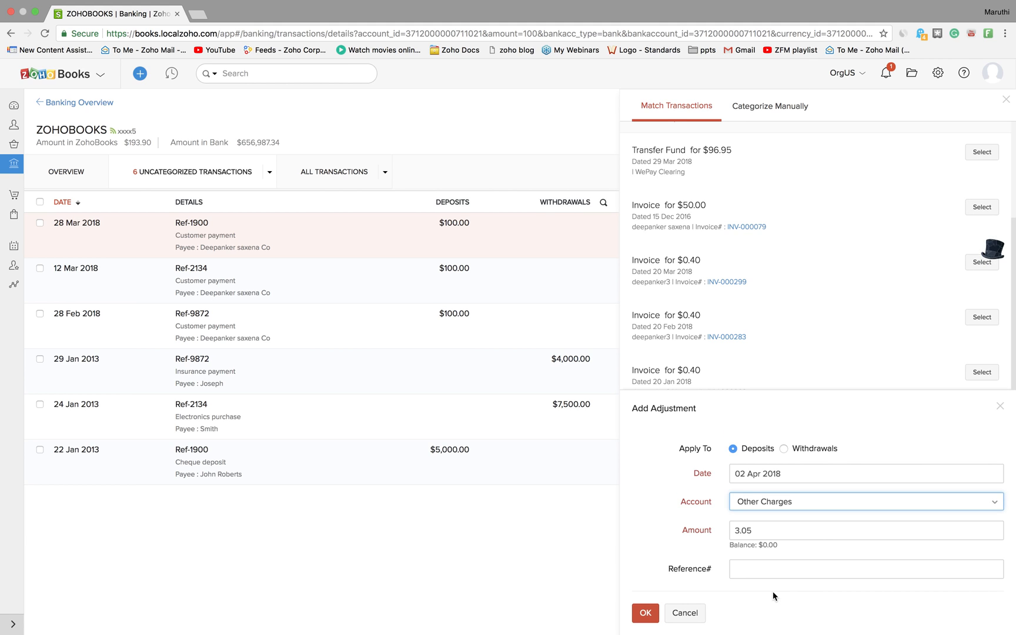
{"action": "left_click", "coordinate": [865, 569]}
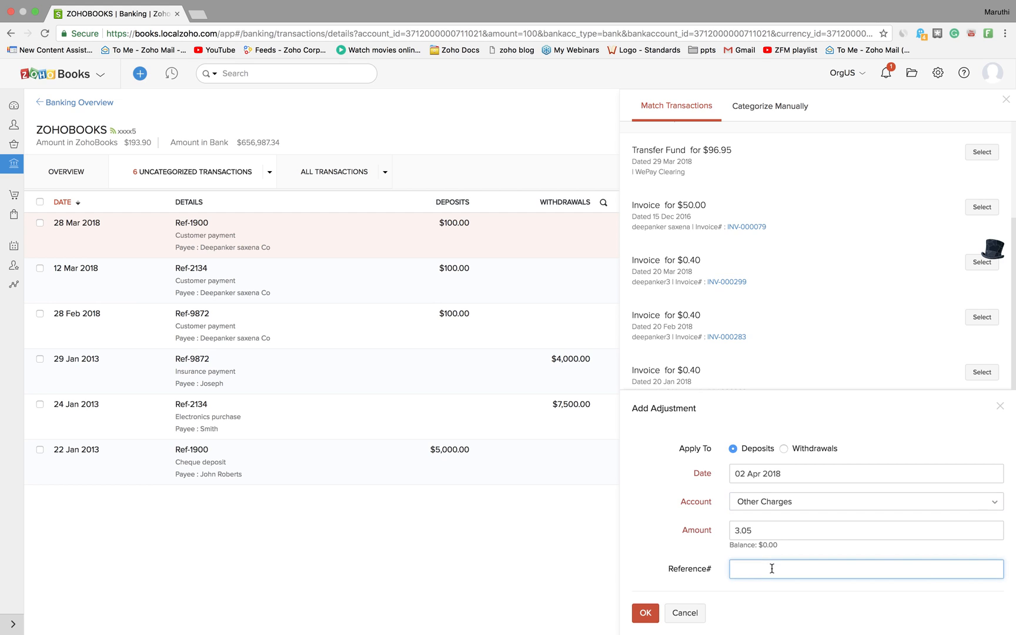
{"action": "type", "text": "311222"}
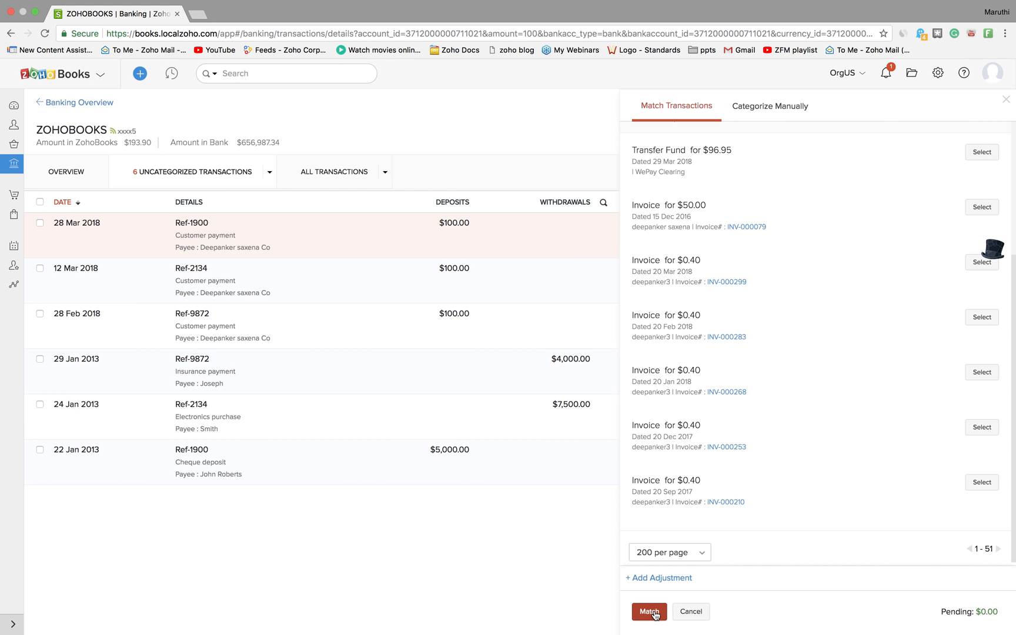
{"action": "left_click", "coordinate": [649, 612]}
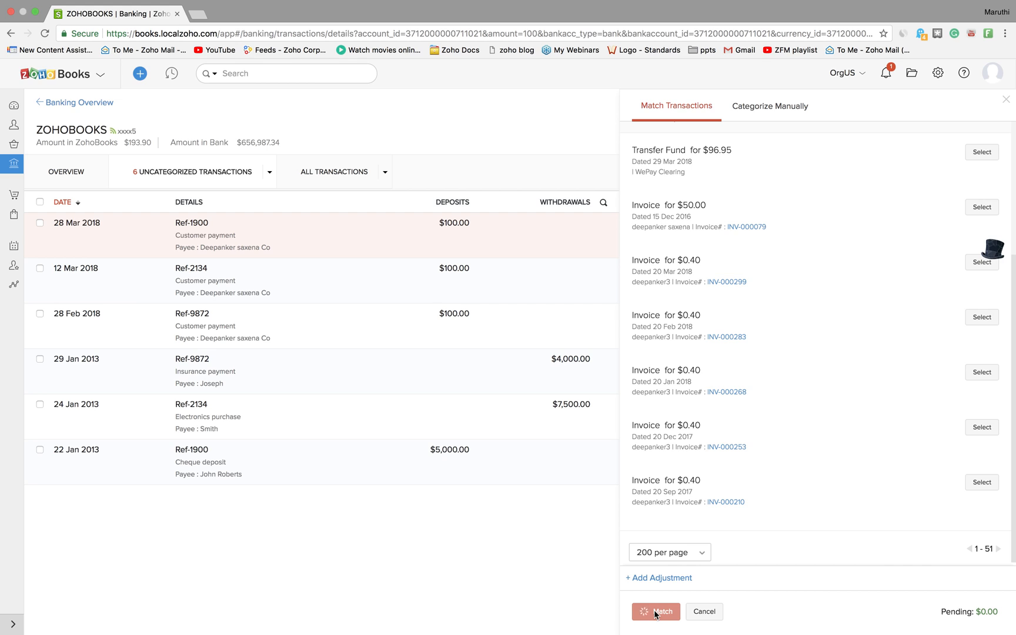
- Confirm the match, leaving five uncategorized transactions totalling $196.95
{"action": "left_click", "coordinate": [655, 612]}
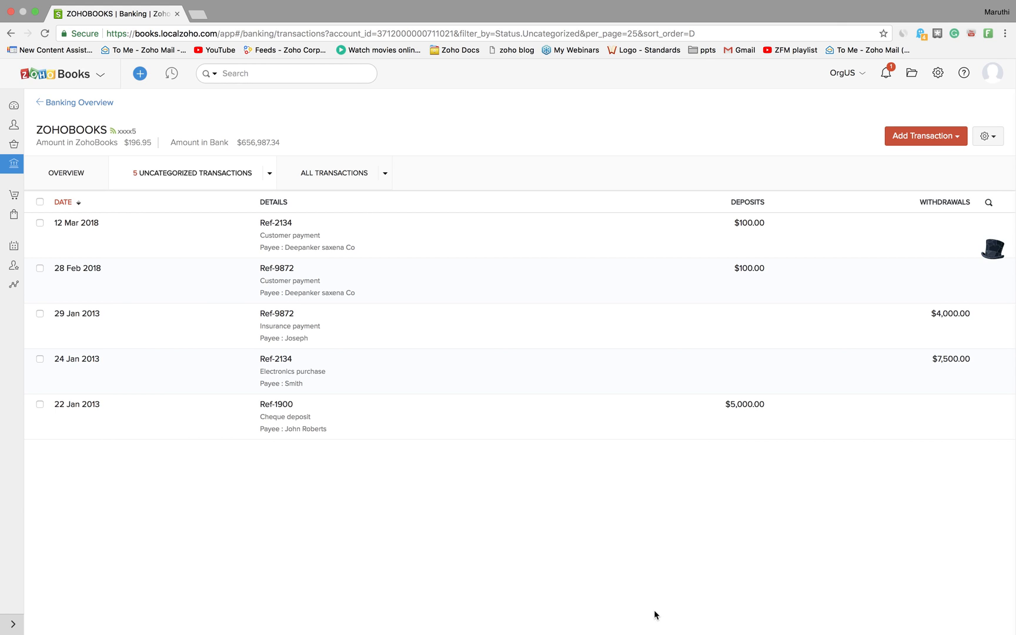
{"action": "mouse_move", "coordinate": [502, 427]}
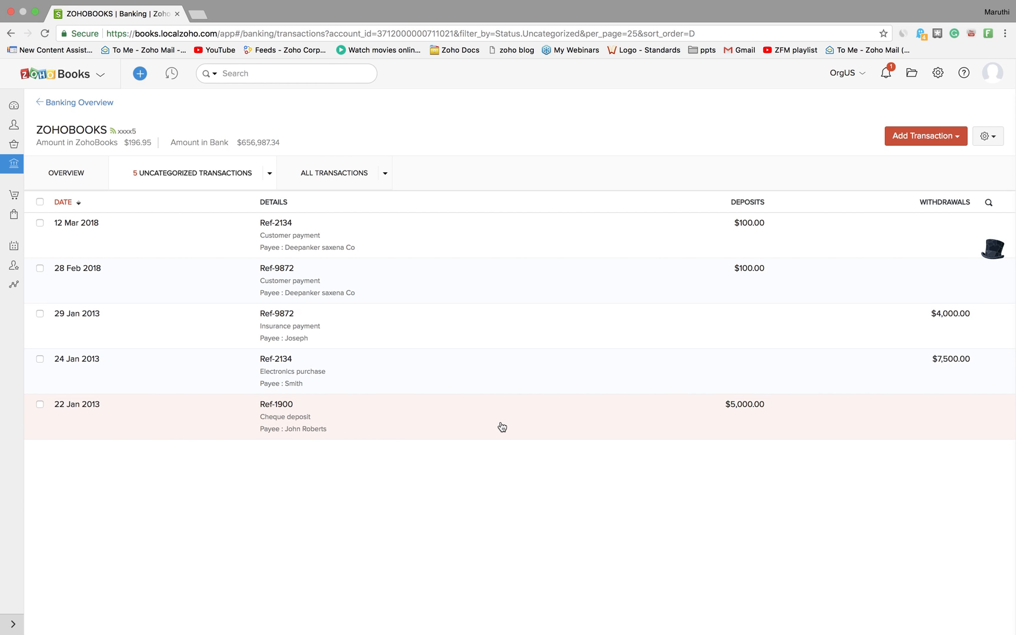